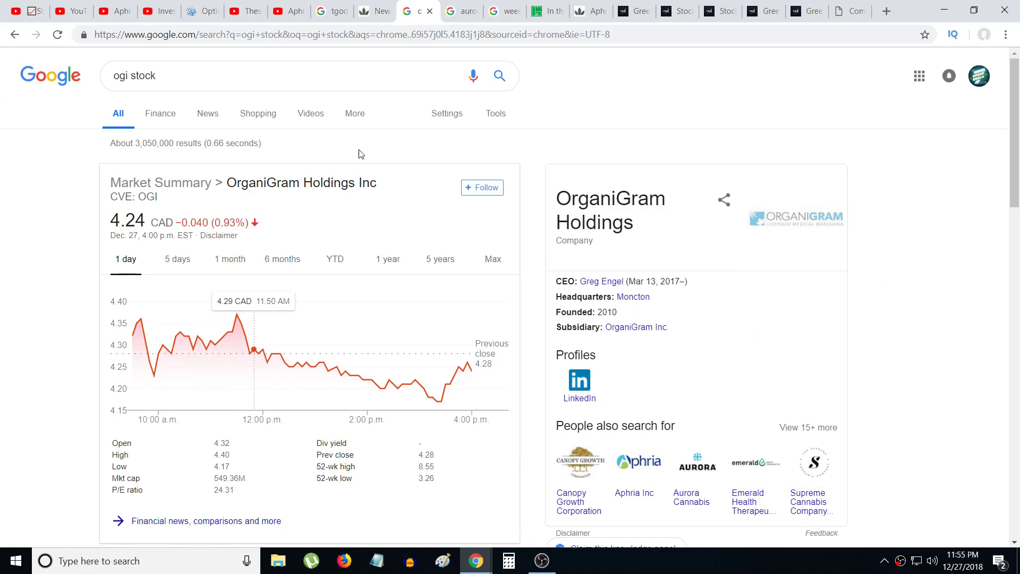
mouse_move(154, 171)
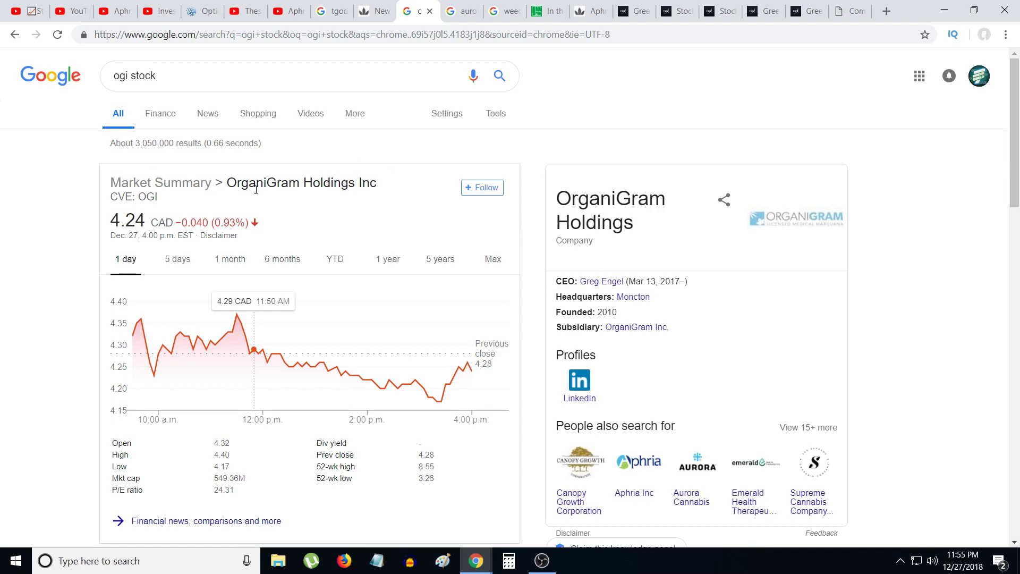
mouse_move(258, 195)
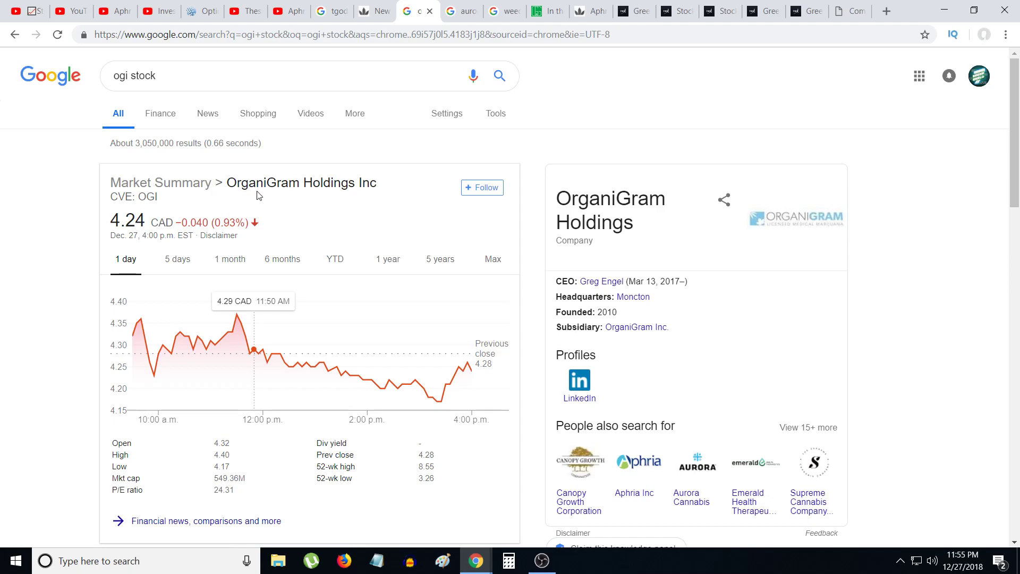
mouse_move(342, 209)
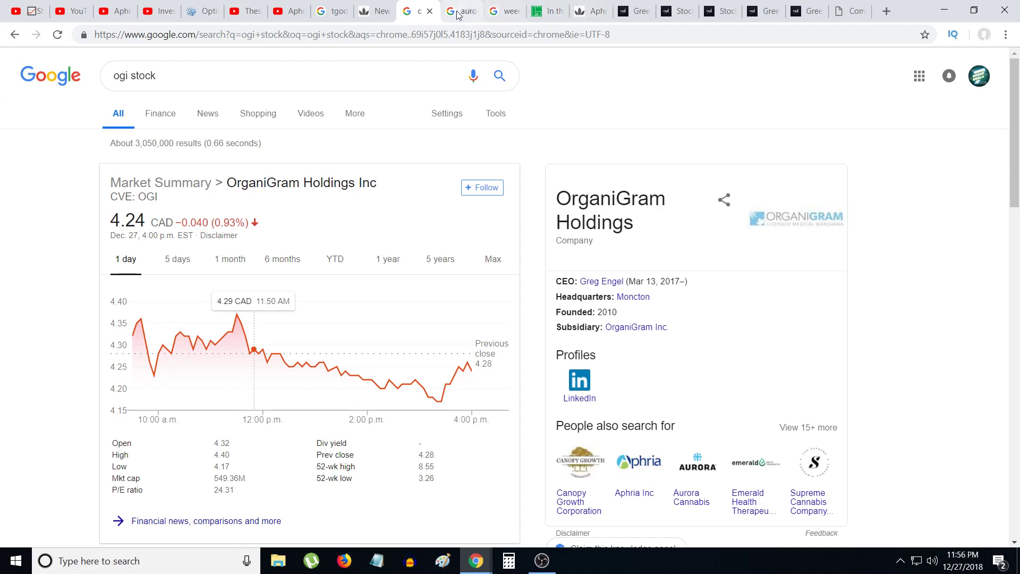
- Switch to the 'aurora pre rolls' results showing the enlarged Aces Sativa Pre-Roll Pack image
left_click(461, 12)
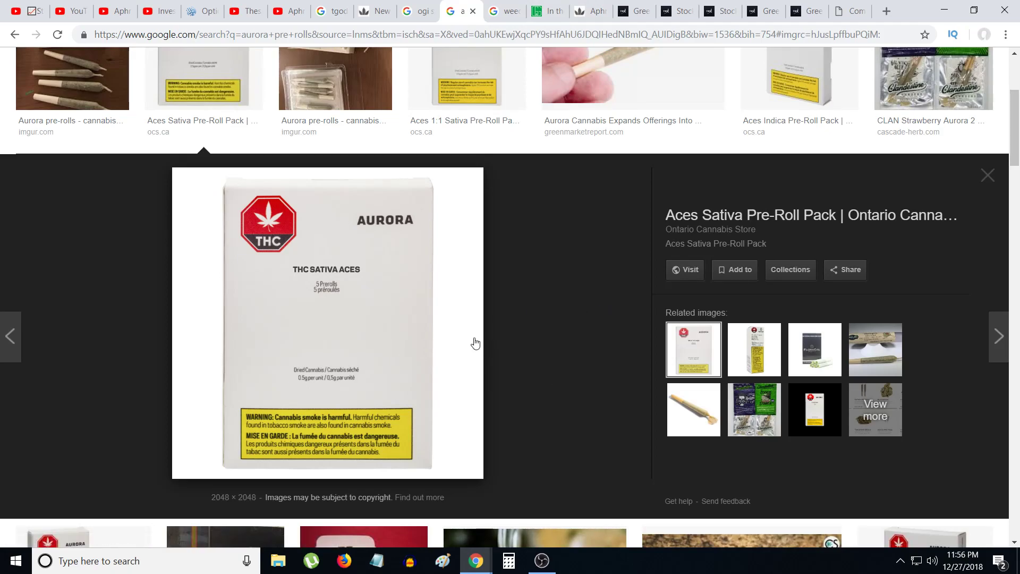
mouse_move(565, 306)
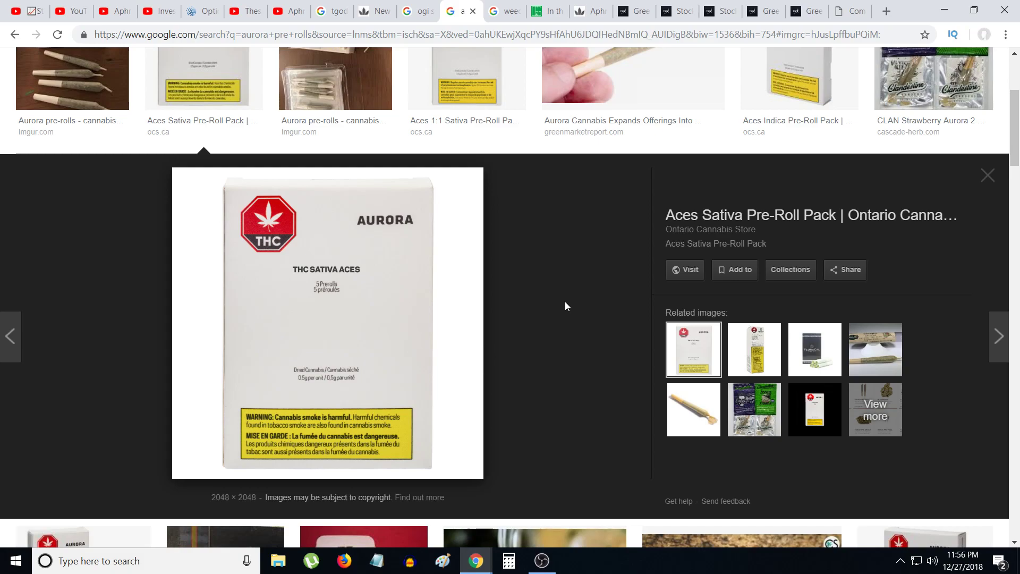
mouse_move(359, 316)
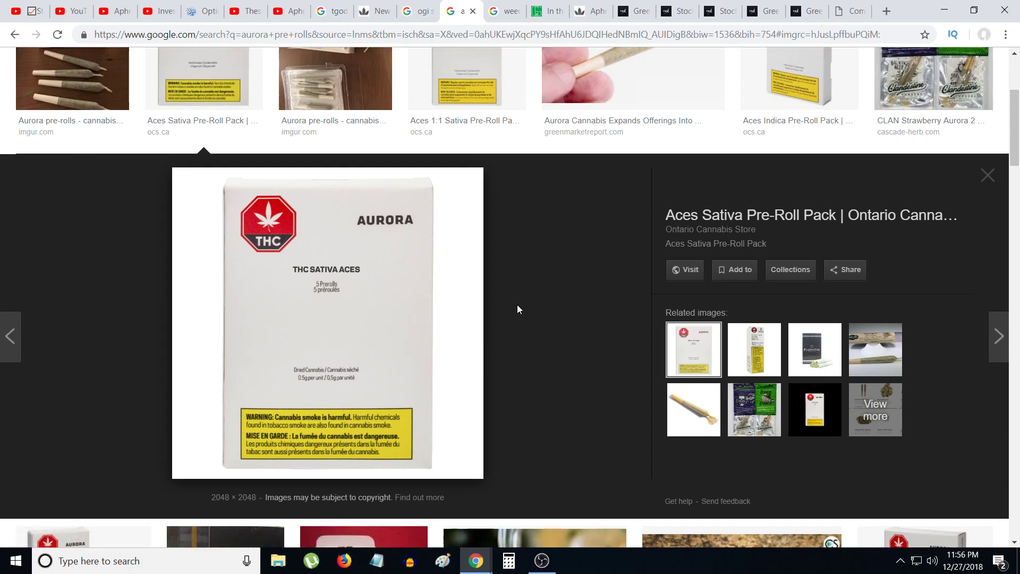
mouse_move(521, 311)
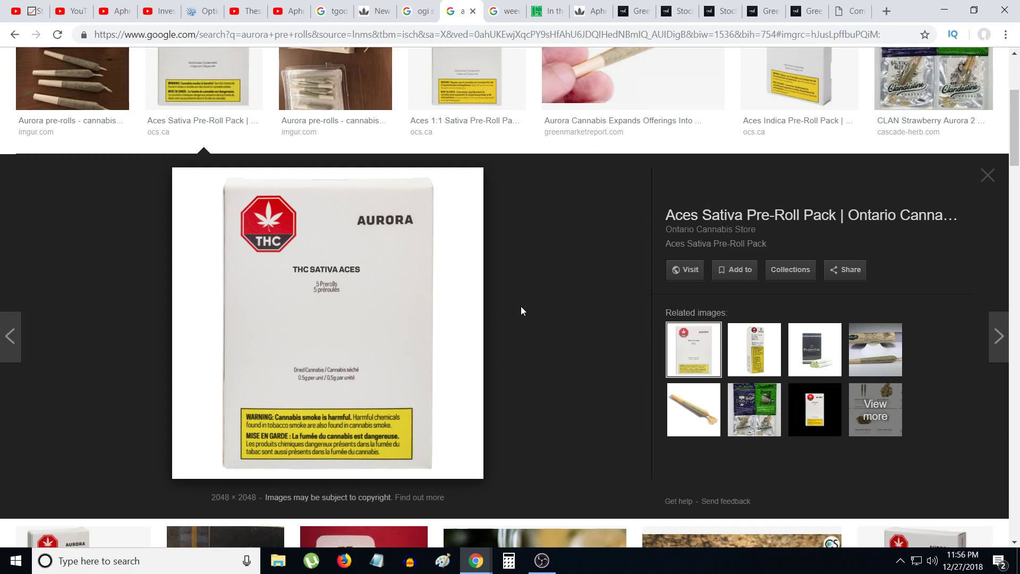
mouse_move(528, 316)
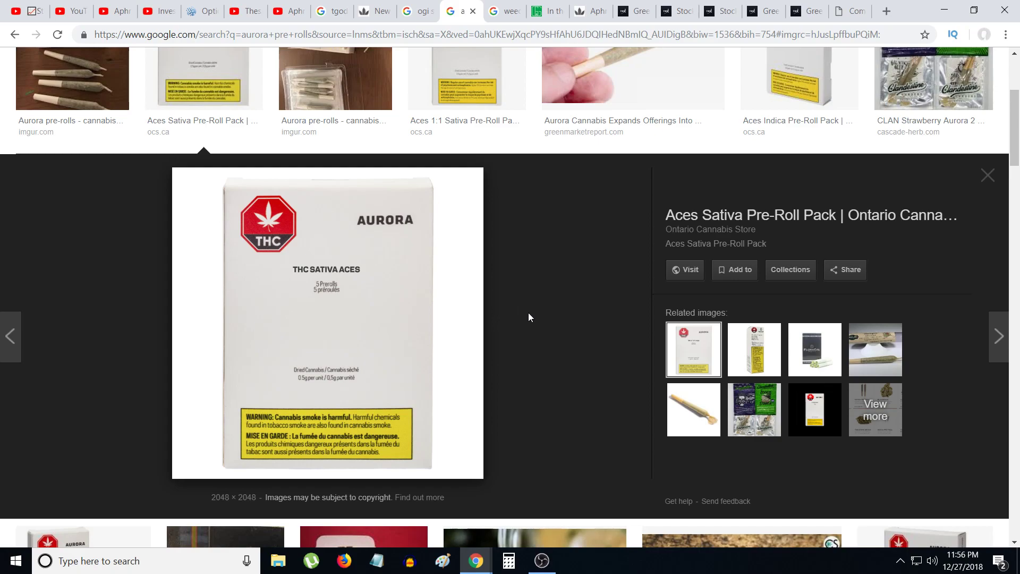
mouse_move(550, 337)
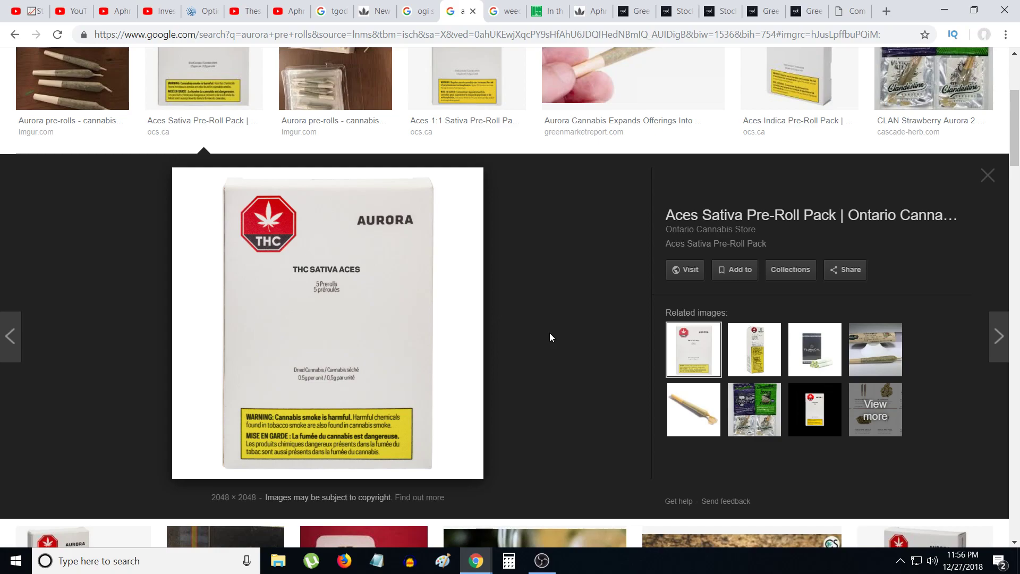
mouse_move(562, 345)
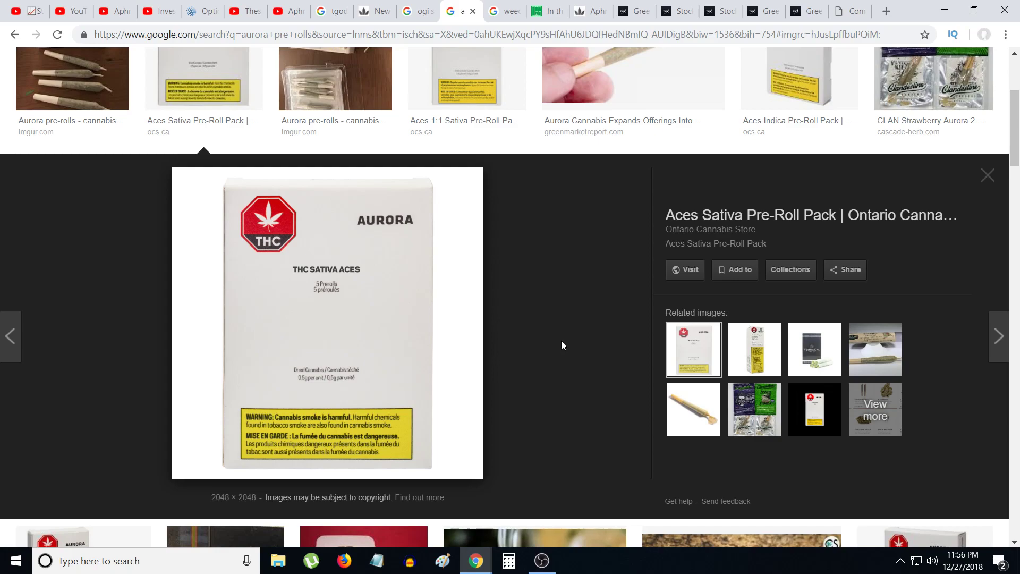
scroll("up", 3)
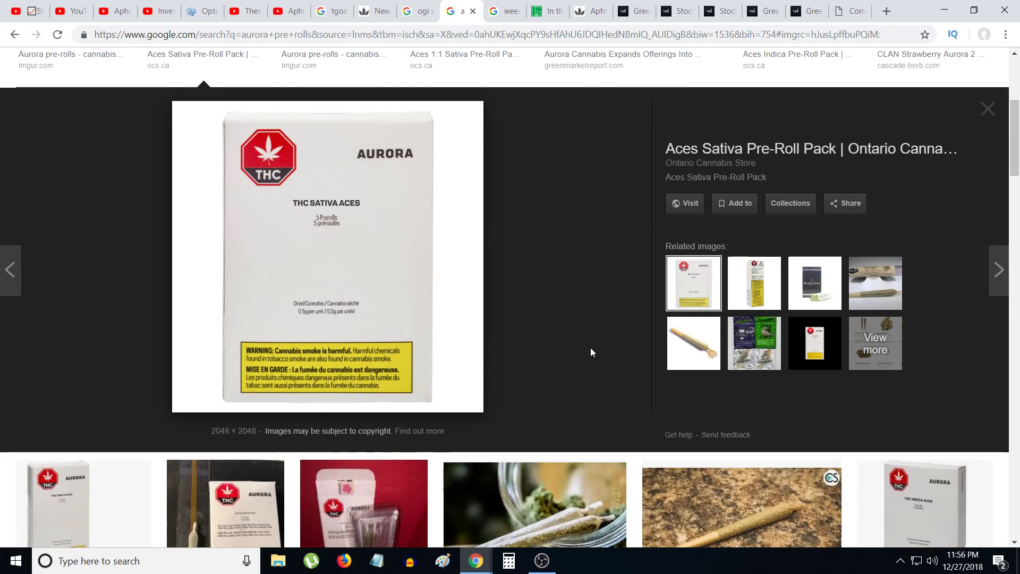
mouse_move(576, 350)
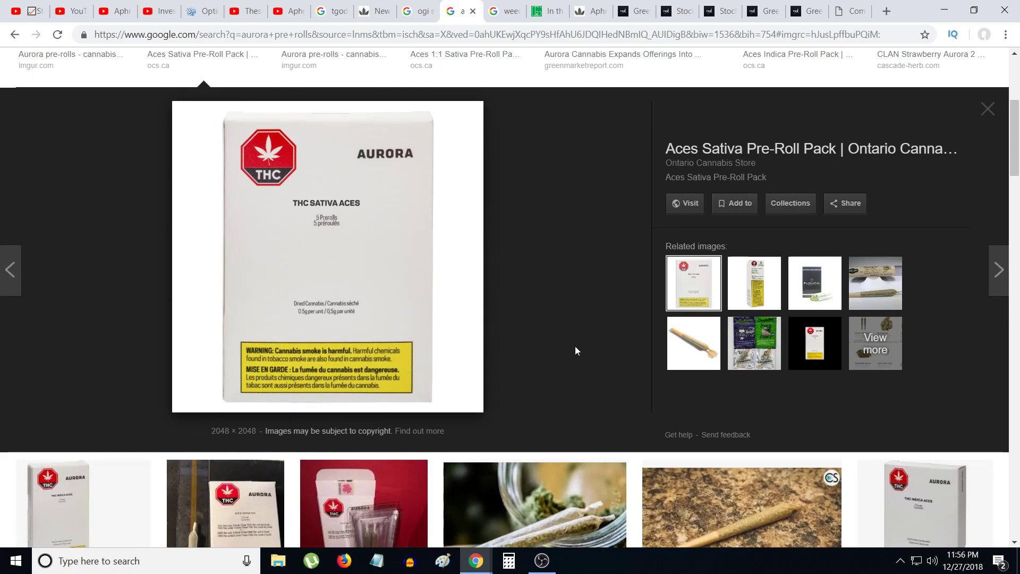
mouse_move(568, 360)
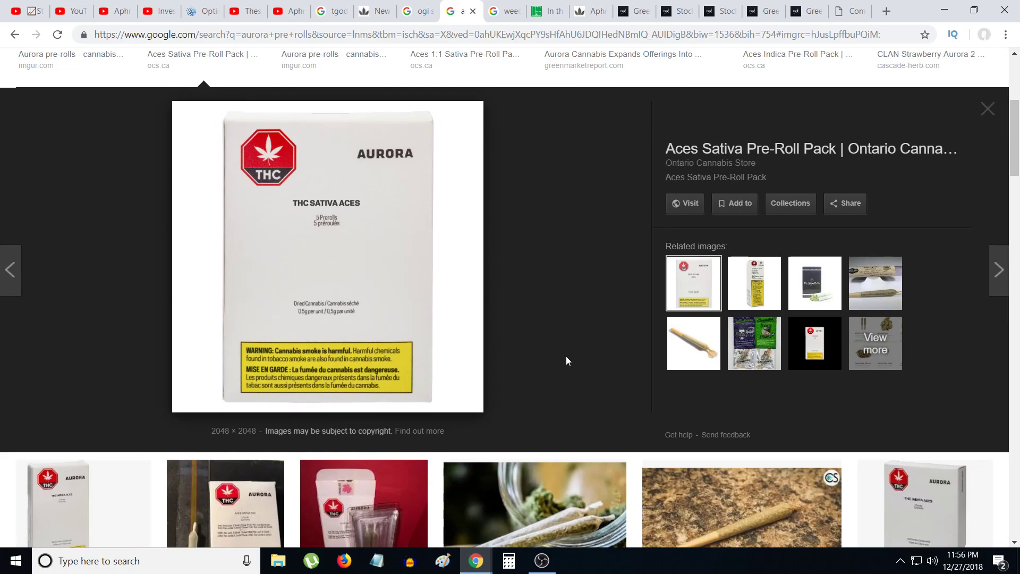
scroll("down", 3)
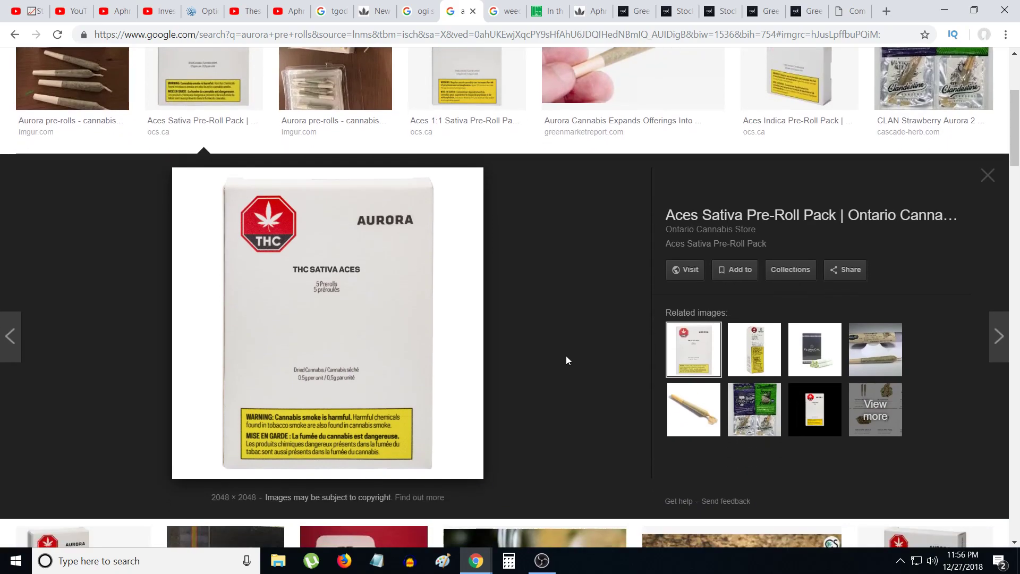
mouse_move(617, 218)
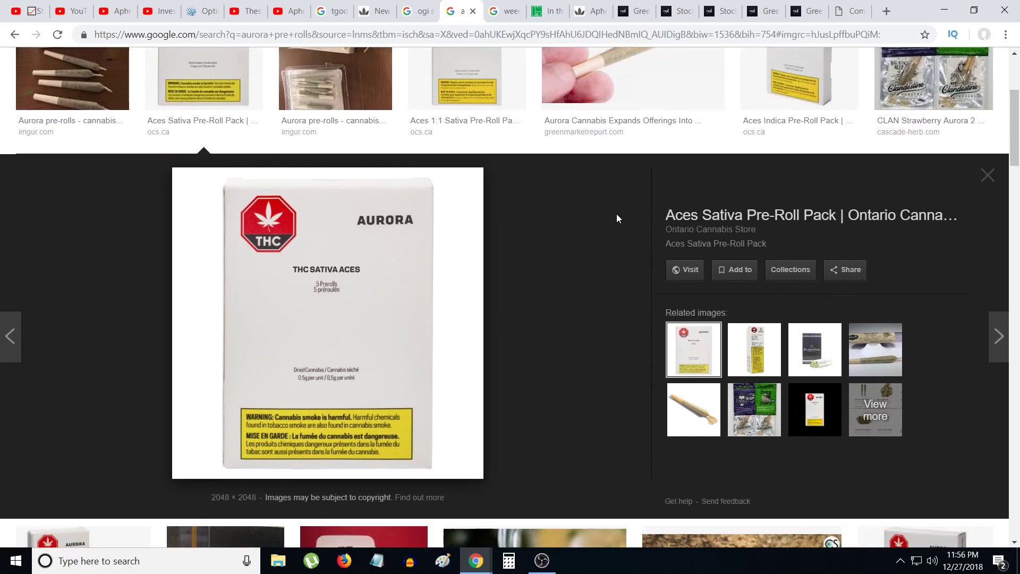
mouse_move(584, 247)
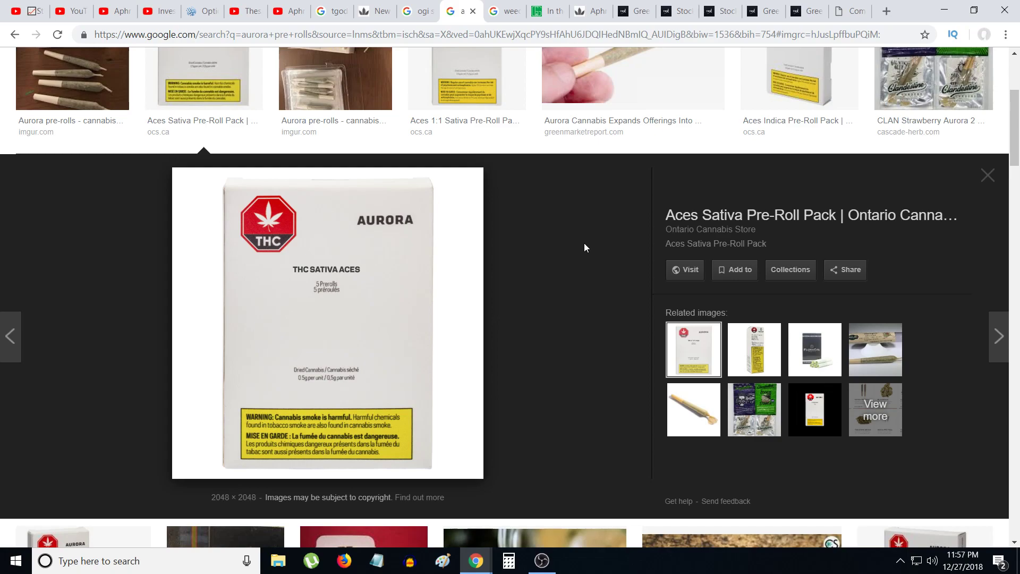
- Switch to the 'weed market' image results with the Marijuana Restaurant sign enlarged
left_click(416, 11)
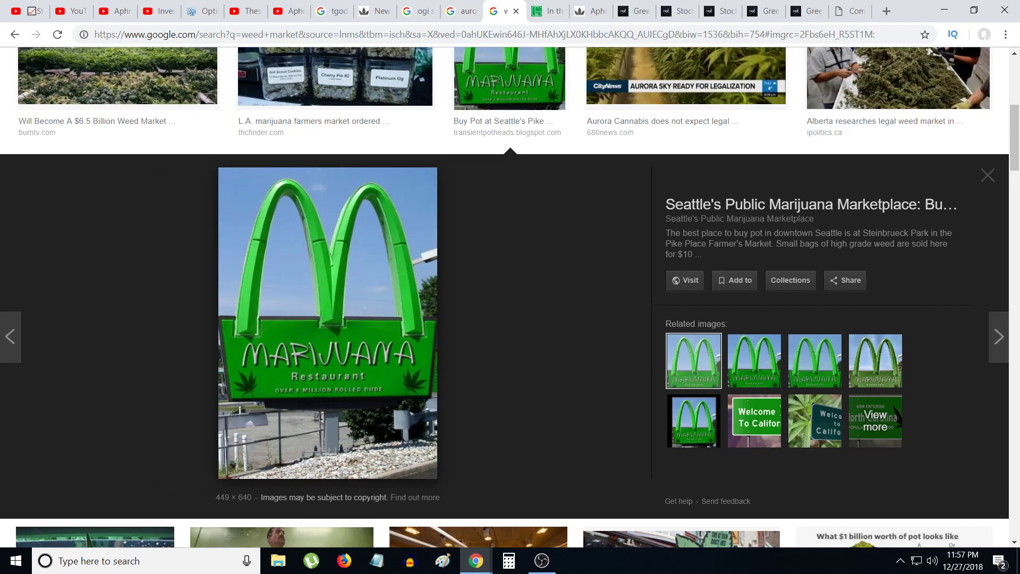
mouse_move(525, 459)
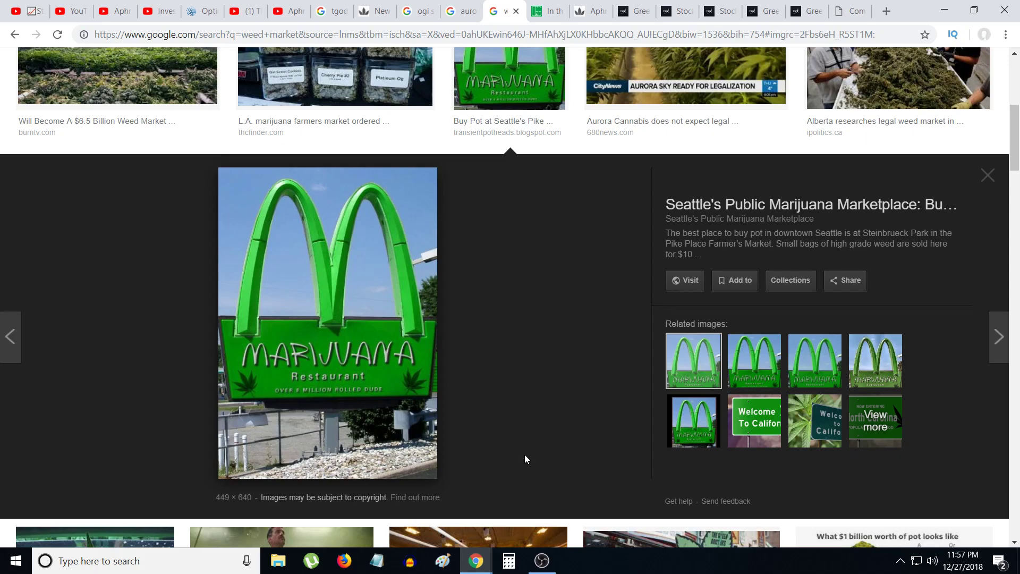
mouse_move(649, 34)
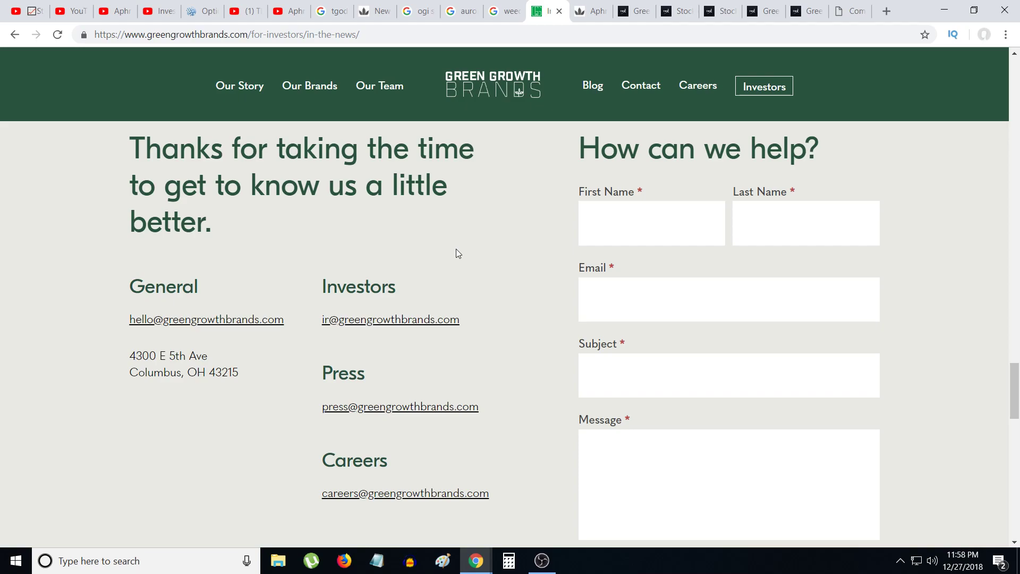
mouse_move(190, 7)
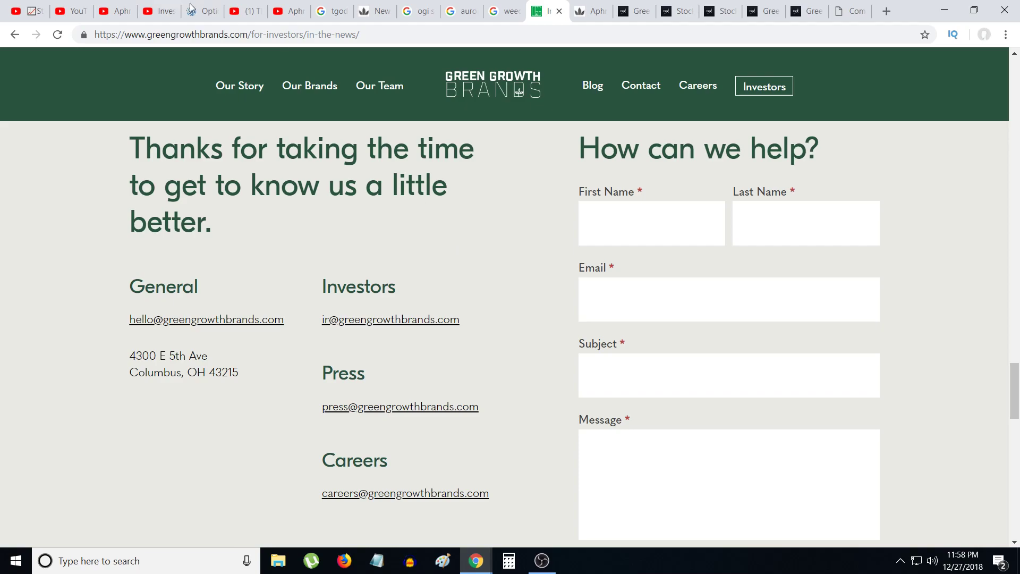
- Scroll the investors page to the contact section with the Columbus, Ohio address
scroll("down", 3)
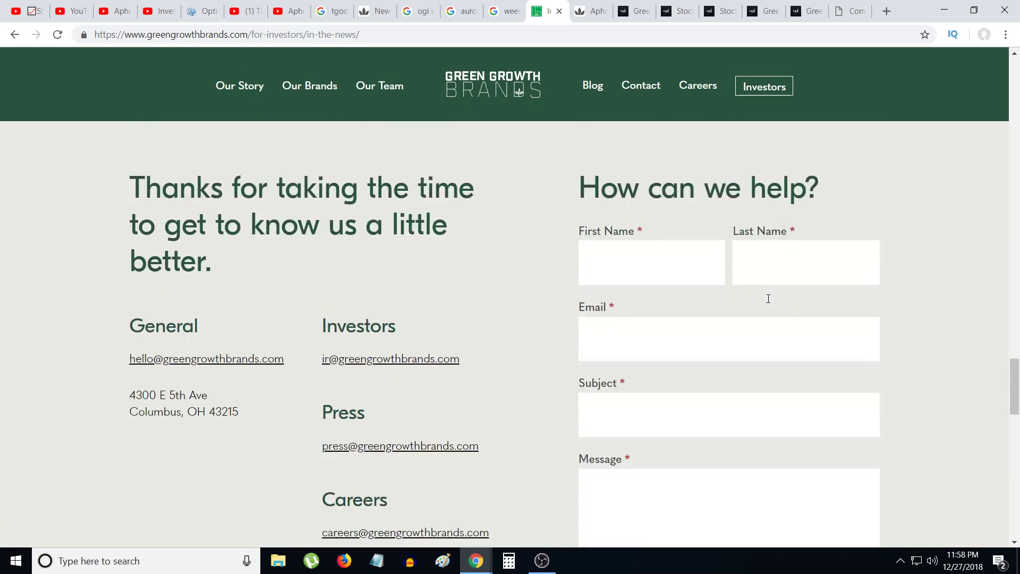
scroll("down", 3)
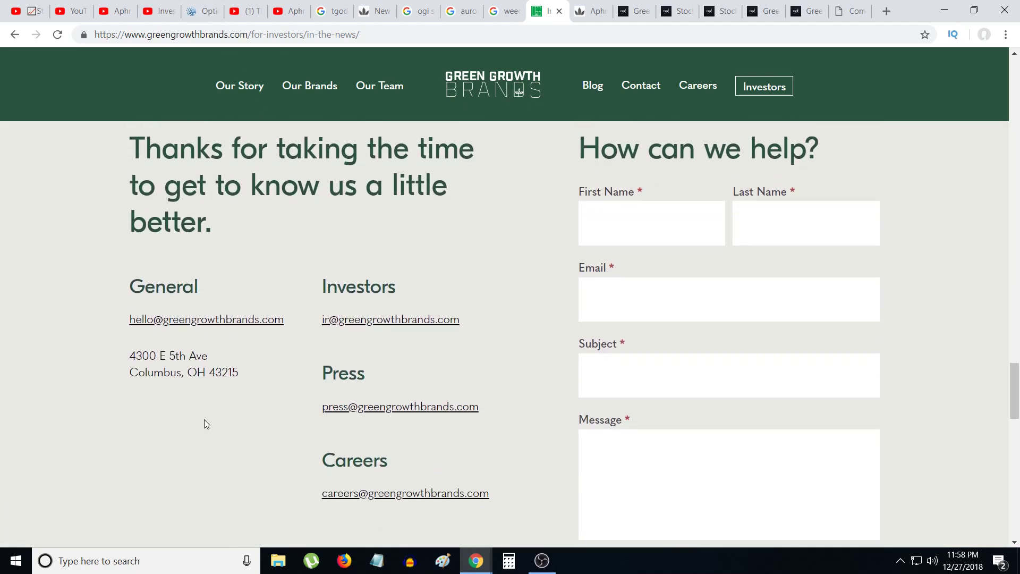
mouse_move(170, 420)
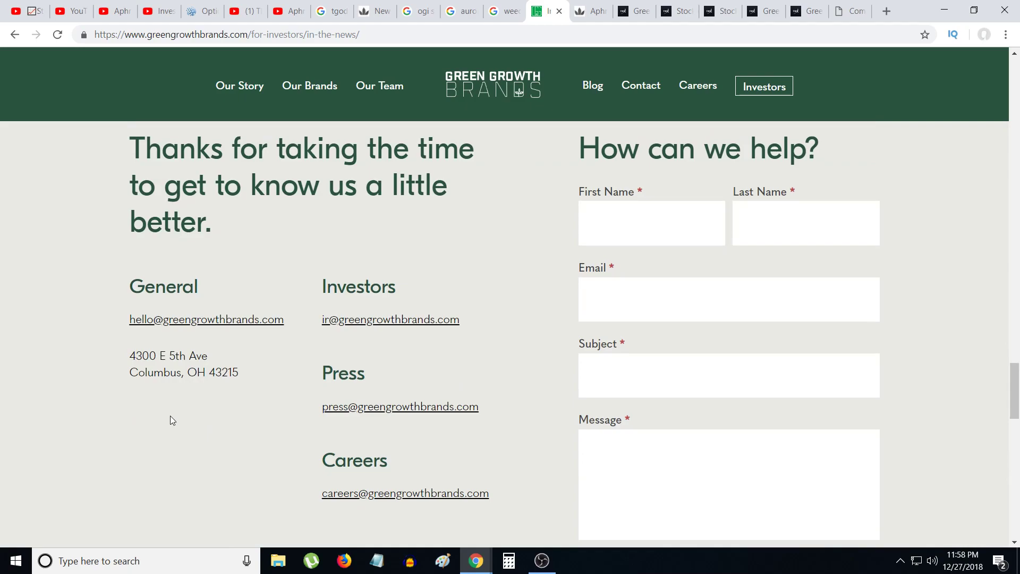
scroll("down", 3)
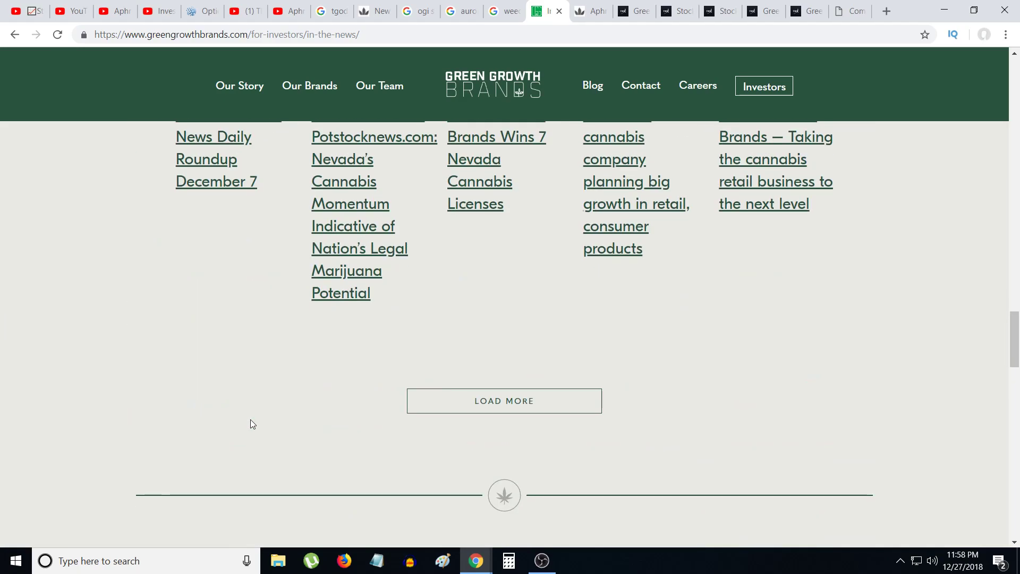
scroll("down", 3)
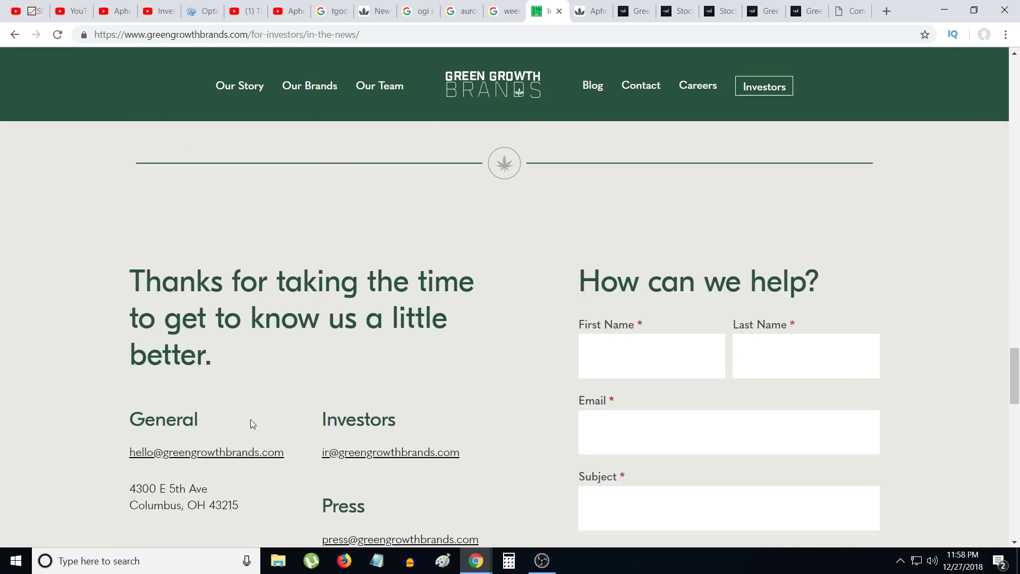
scroll("down", 3)
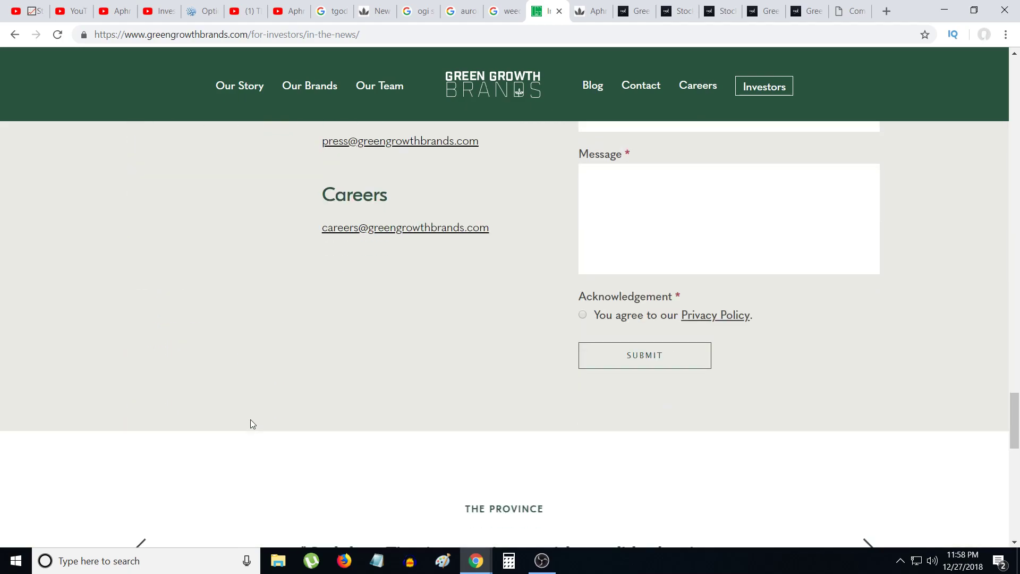
scroll("up", 3)
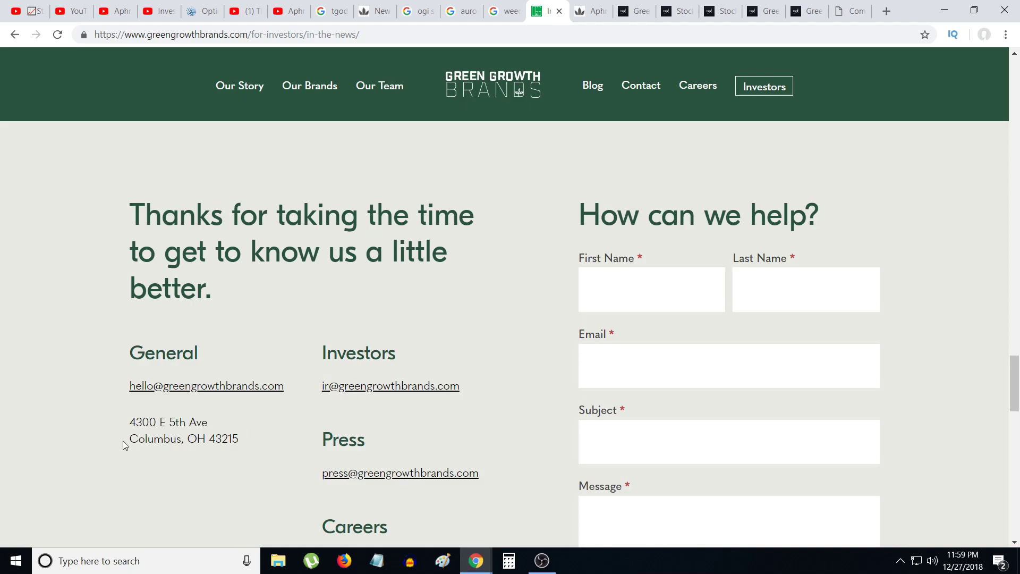
mouse_move(11, 390)
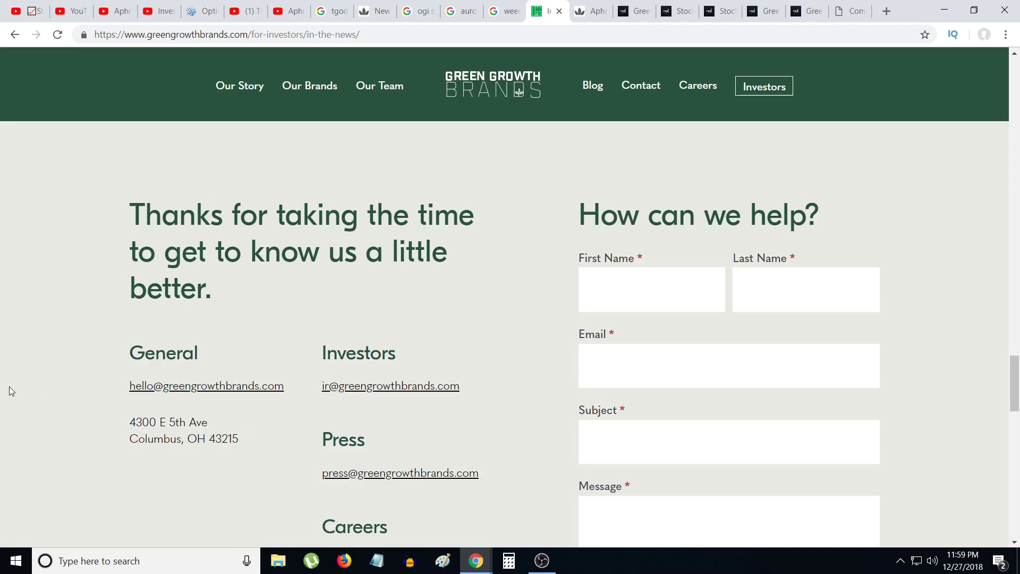
mouse_move(591, 11)
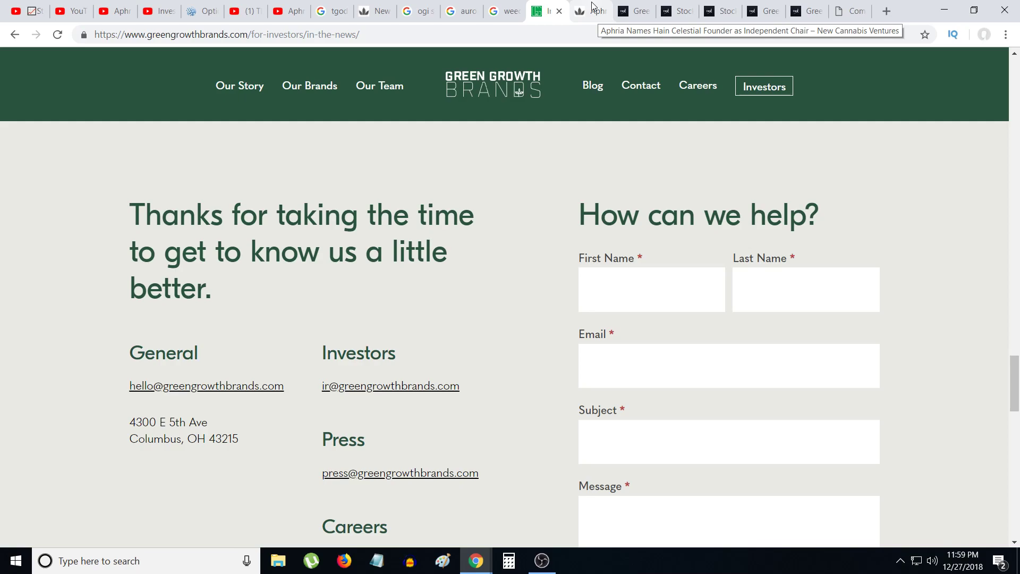
- Switch to the Aphria independent chair article and scroll through it
left_click(588, 11)
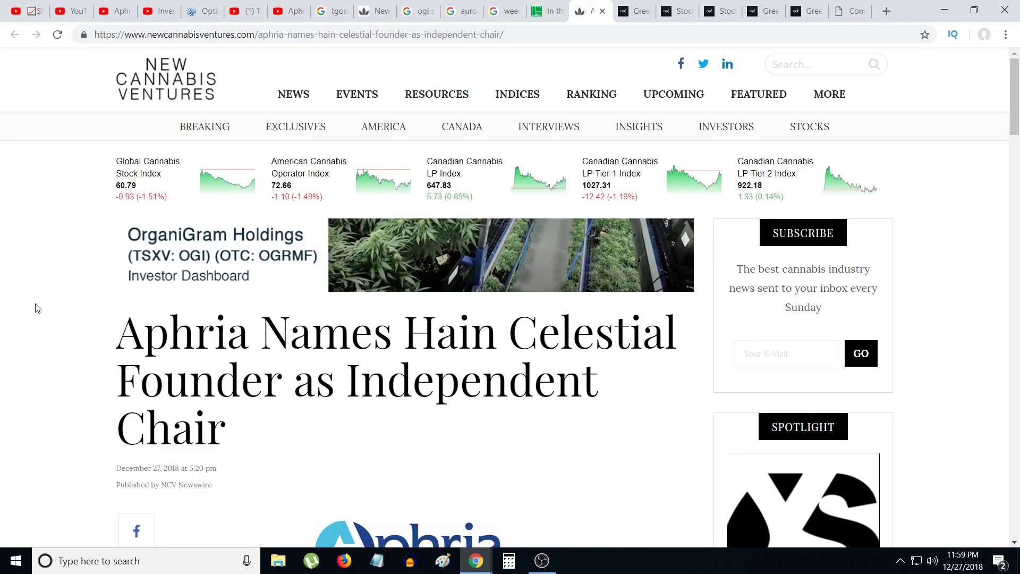
scroll("down", 3)
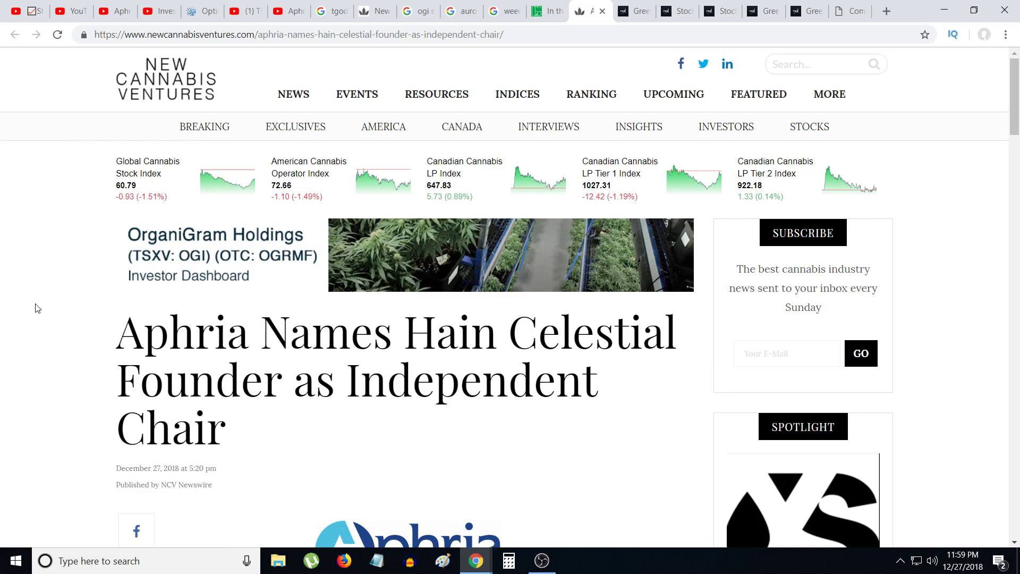
scroll("down", 3)
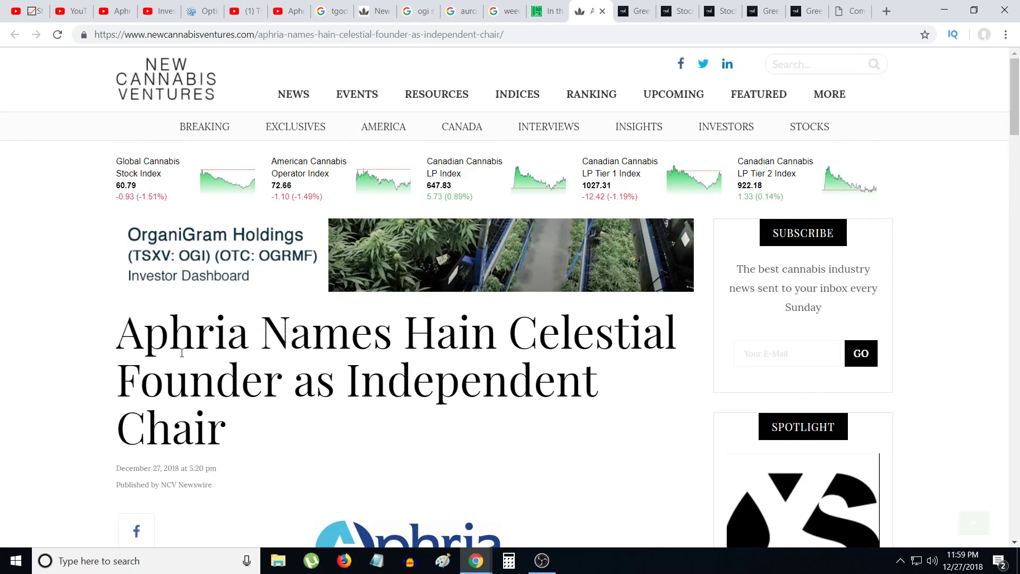
mouse_move(208, 354)
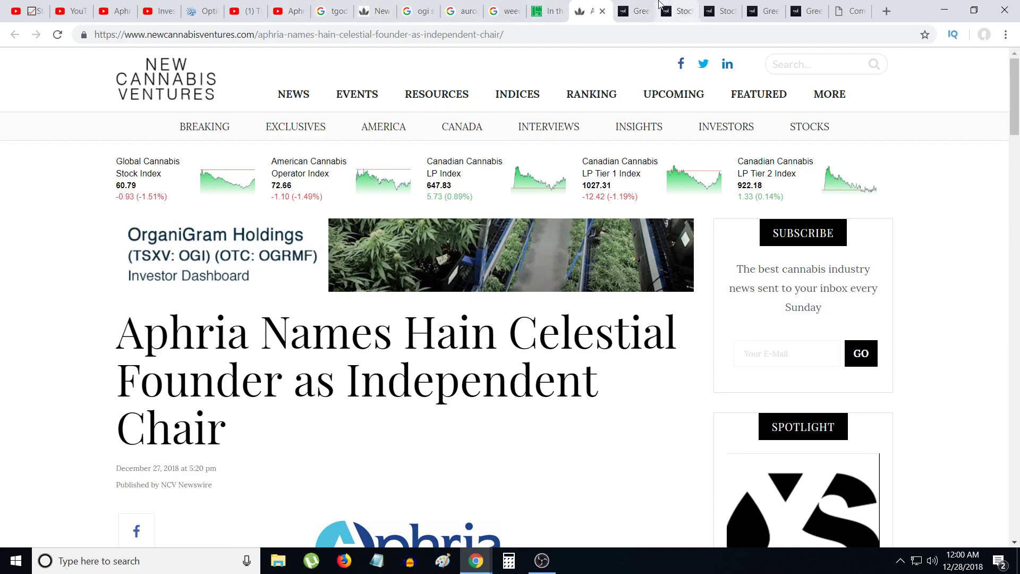
- Review the GGB:CNX detailed quote and mark its market cap, then open and scroll the linked page
left_click(634, 11)
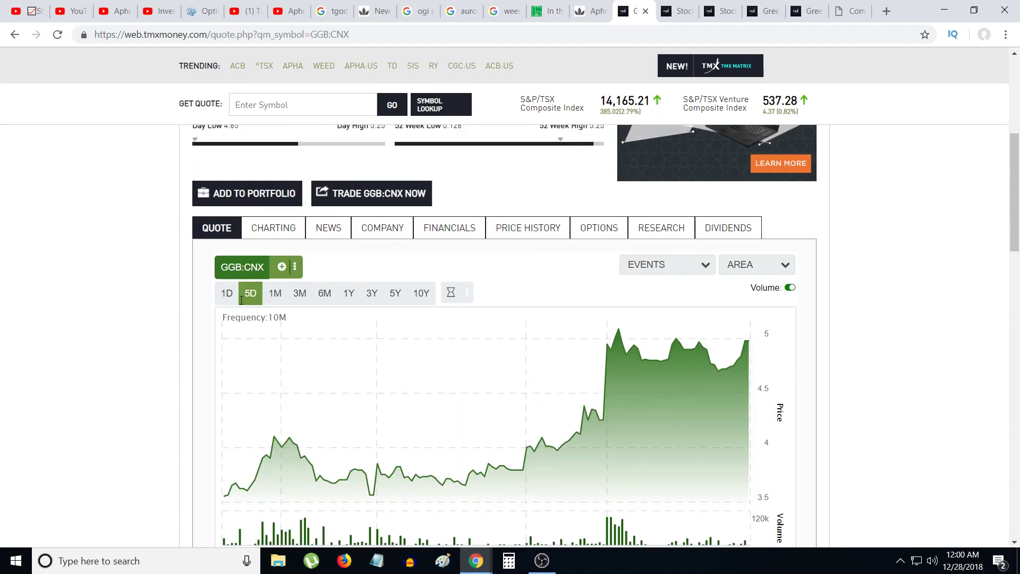
scroll("down", 3)
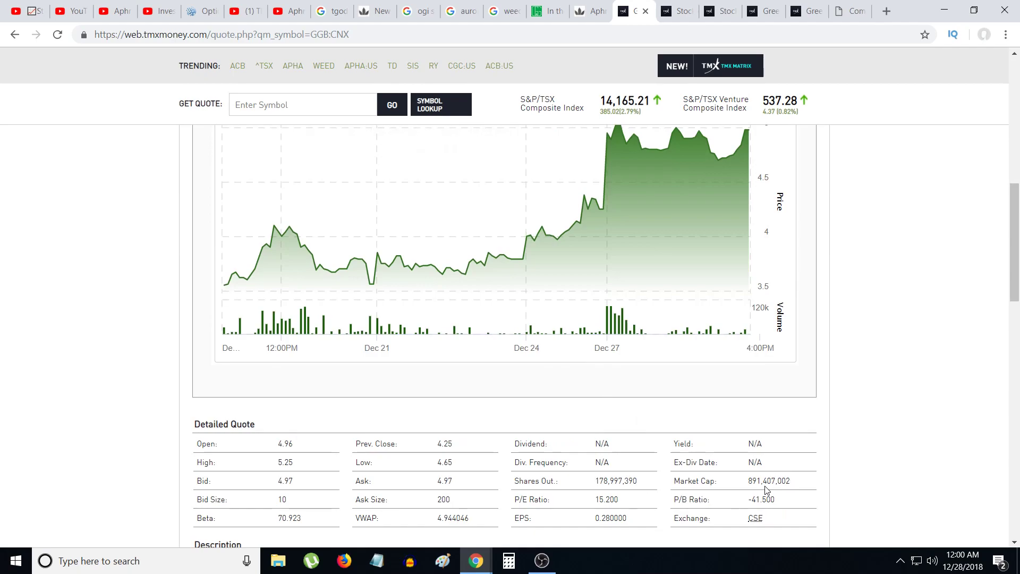
double_click(771, 481)
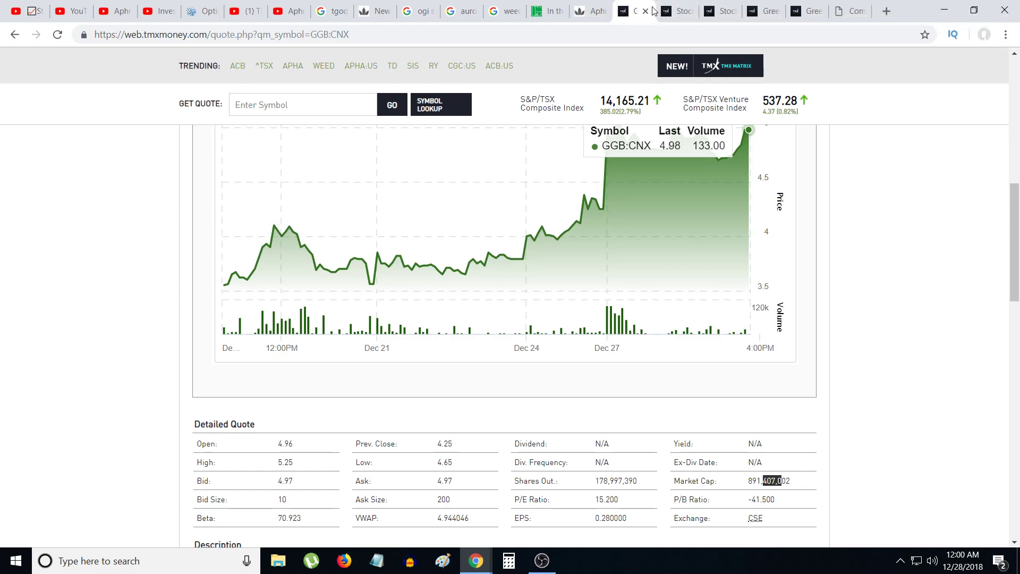
mouse_move(292, 66)
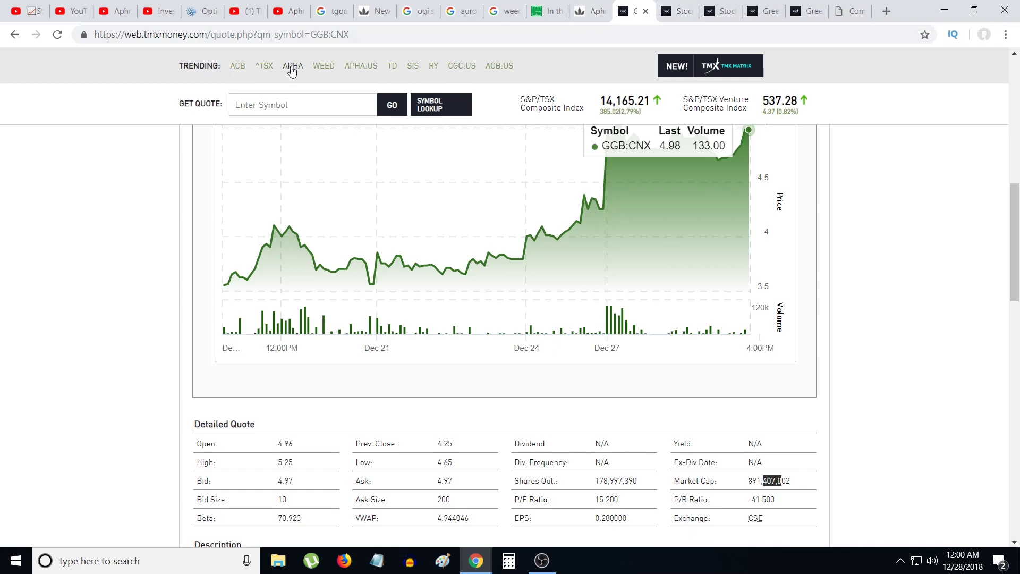
left_click(292, 66)
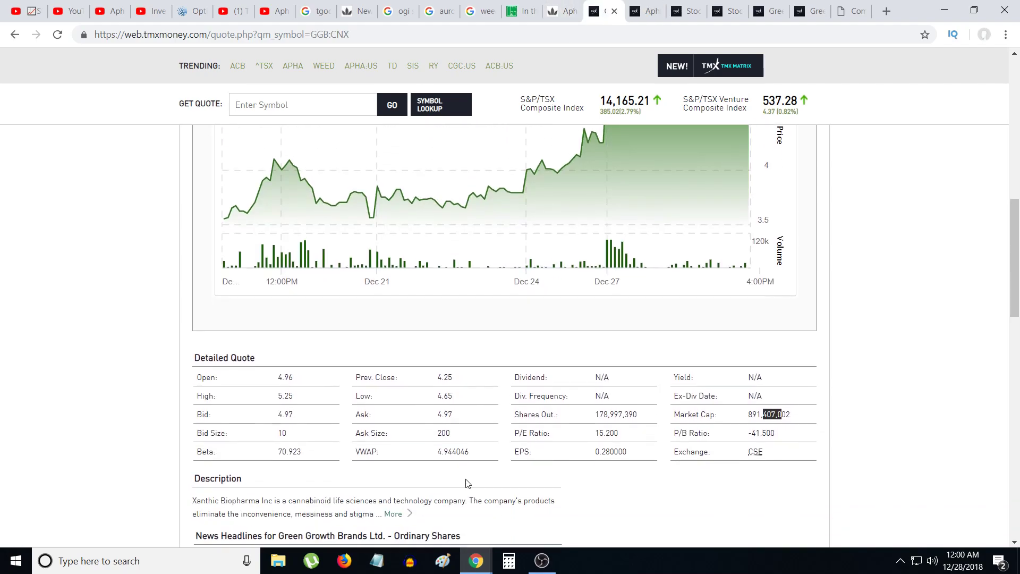
mouse_move(727, 5)
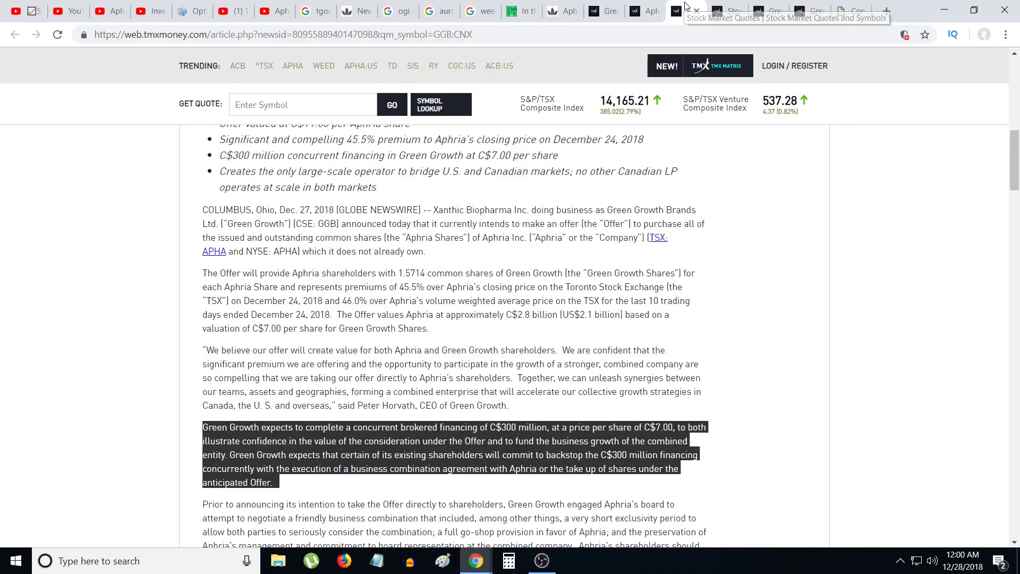
scroll("down", 3)
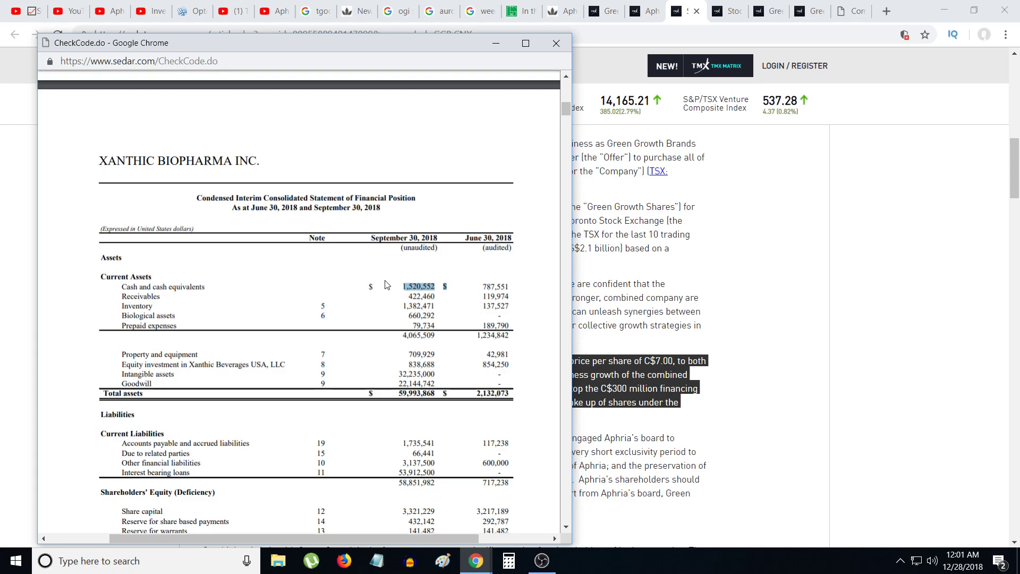
- Close the SEDAR financial statement and highlight the 1.5714 share exchange ratio
left_click(554, 43)
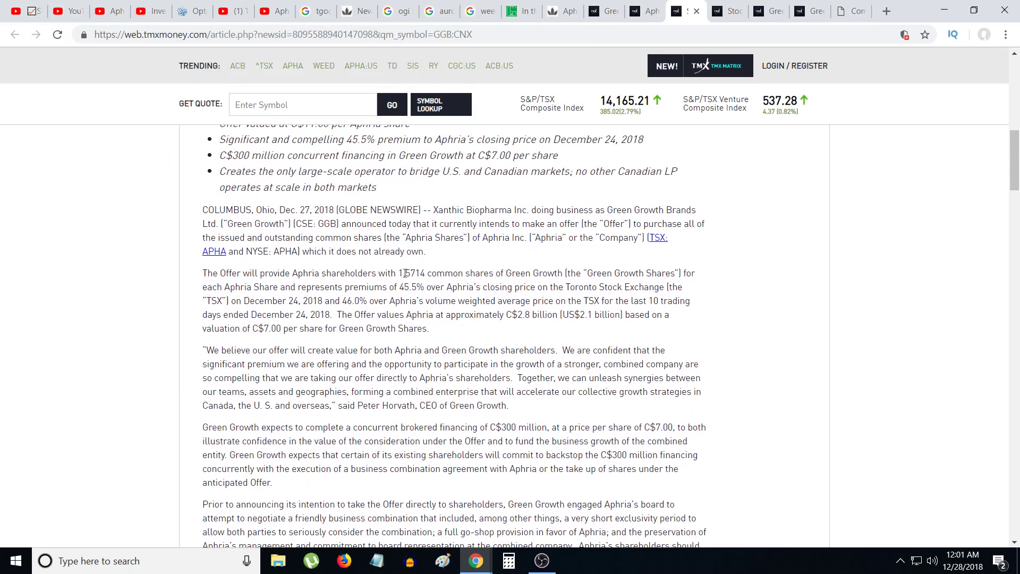
double_click(416, 272)
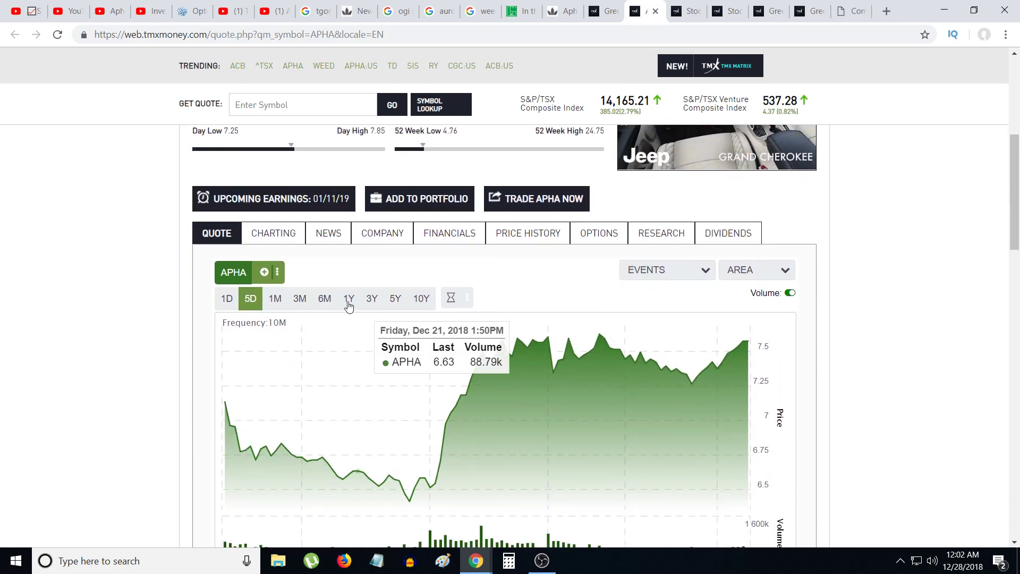
- Show APHA's one-year price chart and scroll down the quote page
left_click(348, 298)
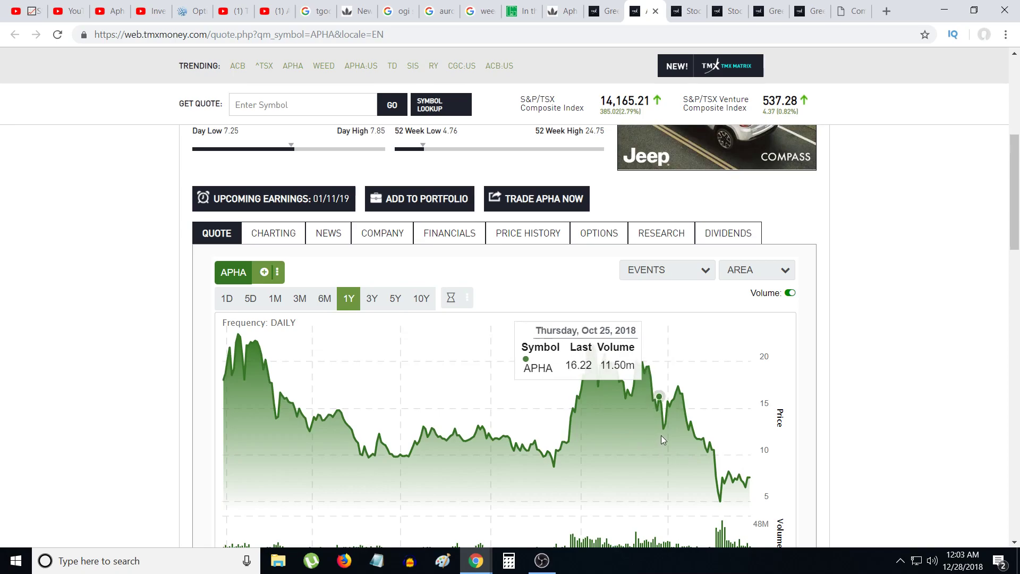
mouse_move(674, 429)
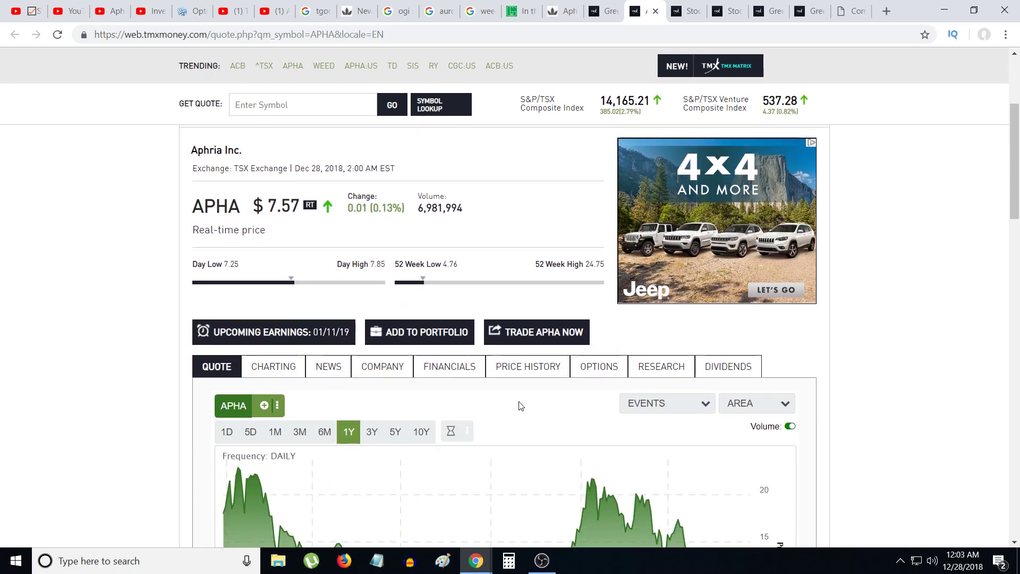
scroll("down", 3)
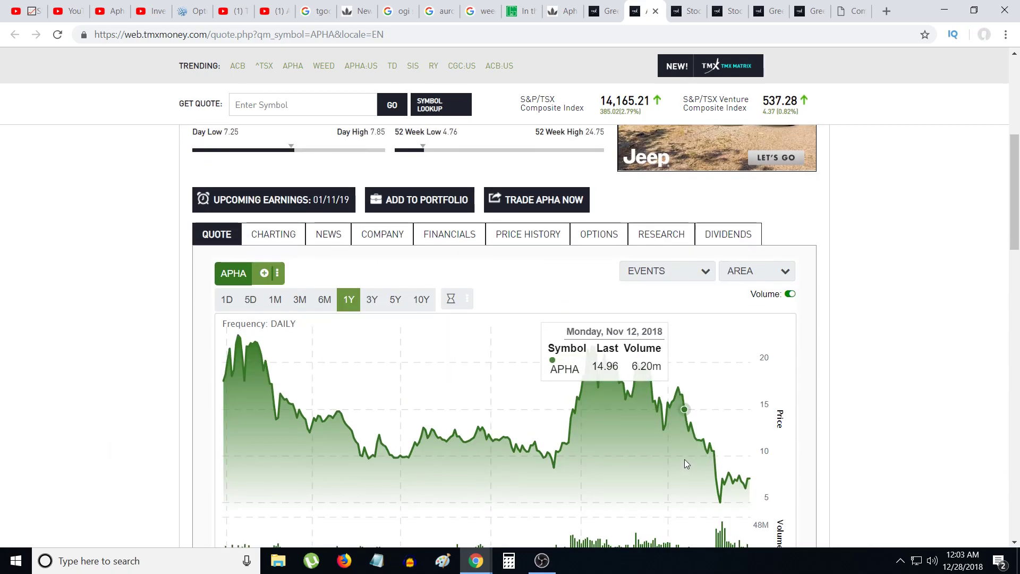
mouse_move(641, 374)
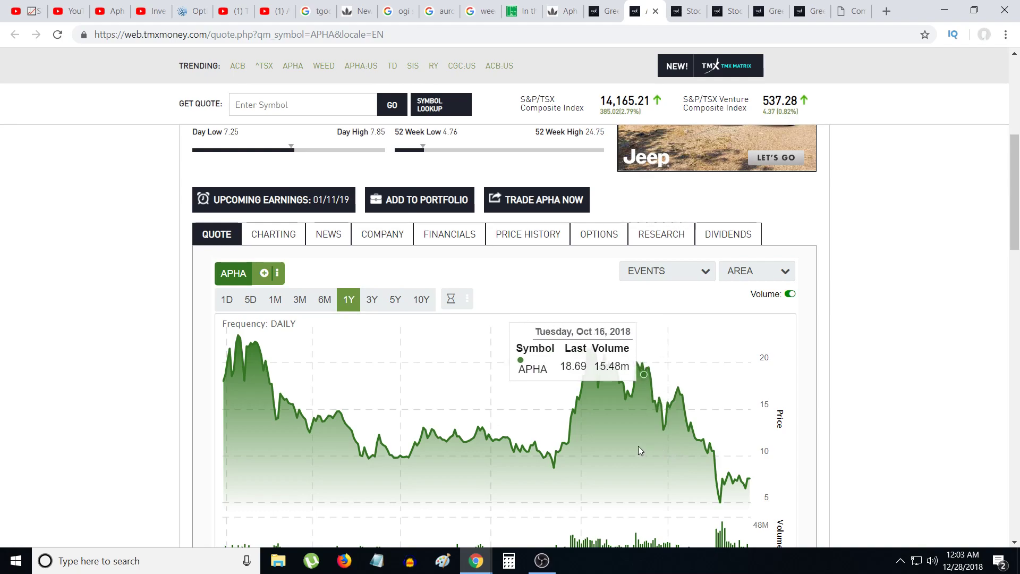
mouse_move(517, 403)
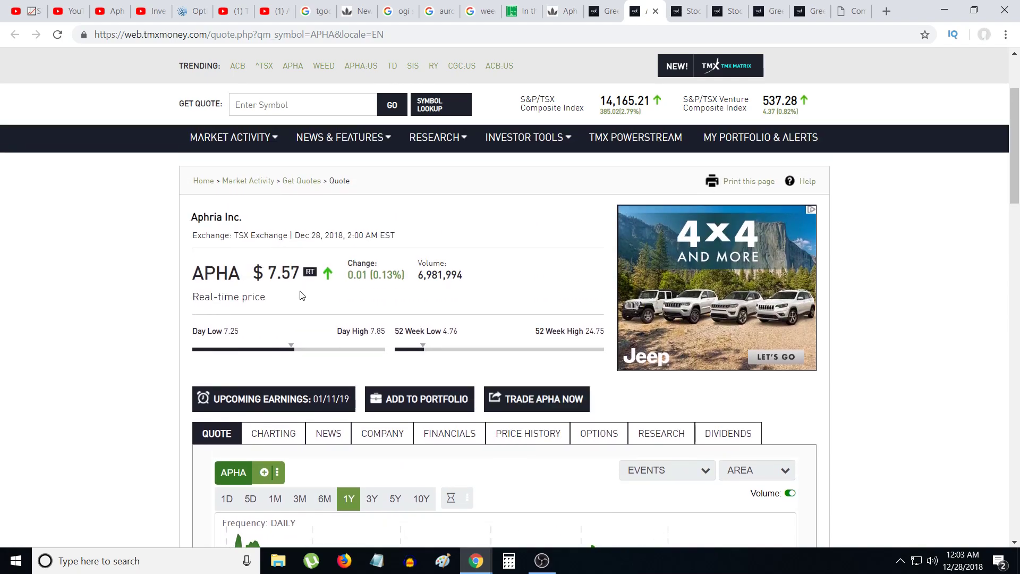
mouse_move(344, 319)
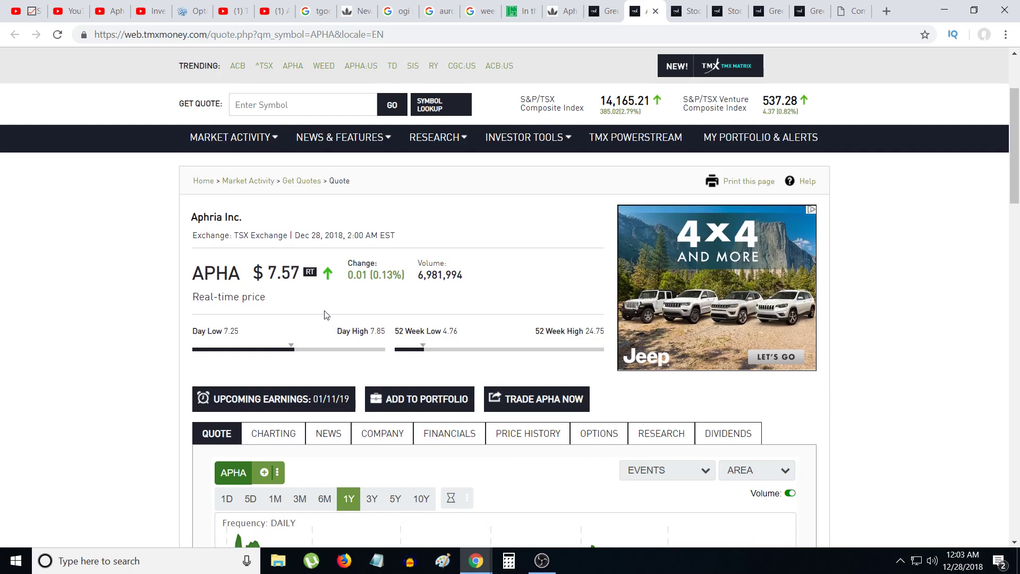
mouse_move(293, 344)
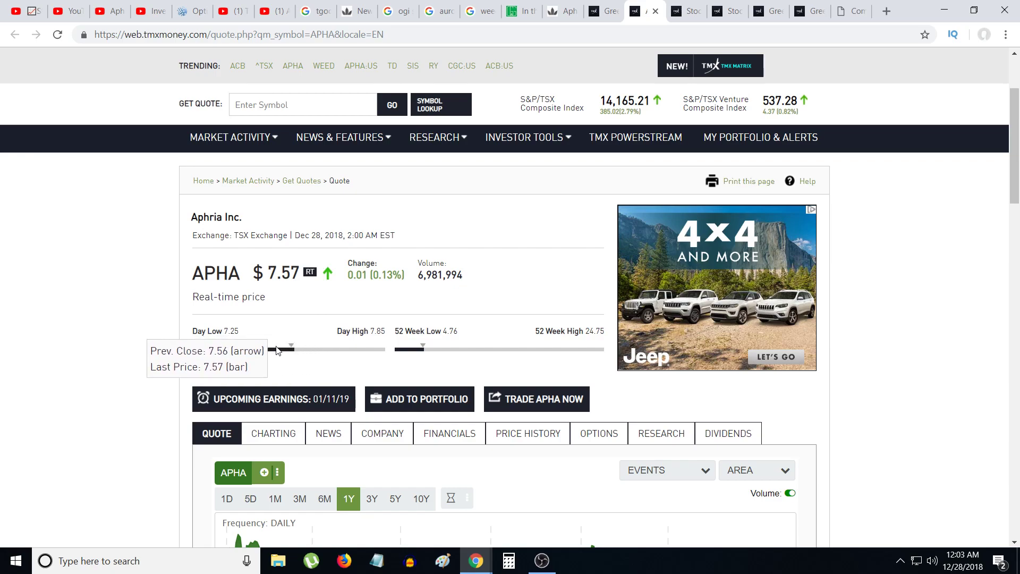
mouse_move(453, 218)
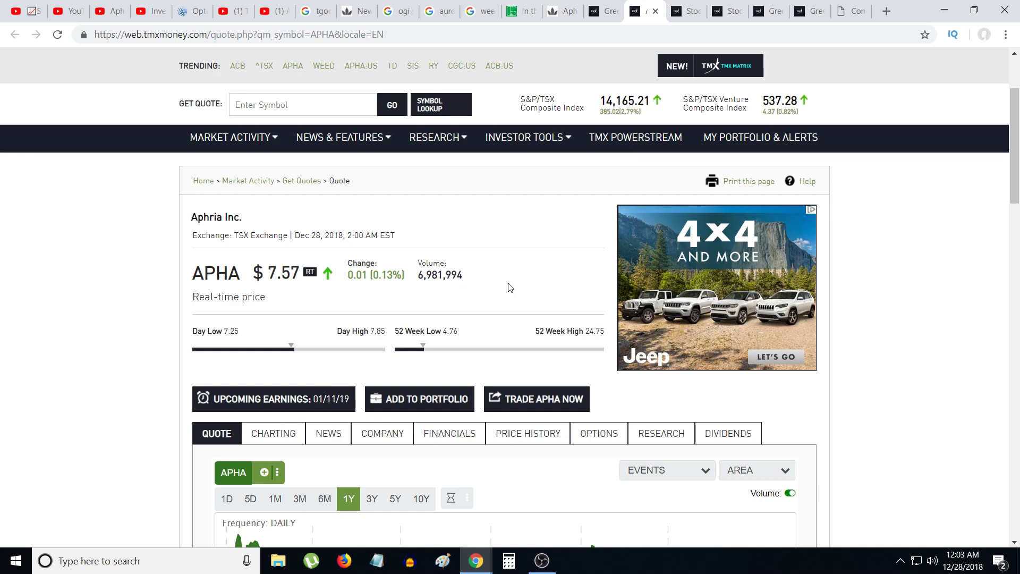
scroll("down", 3)
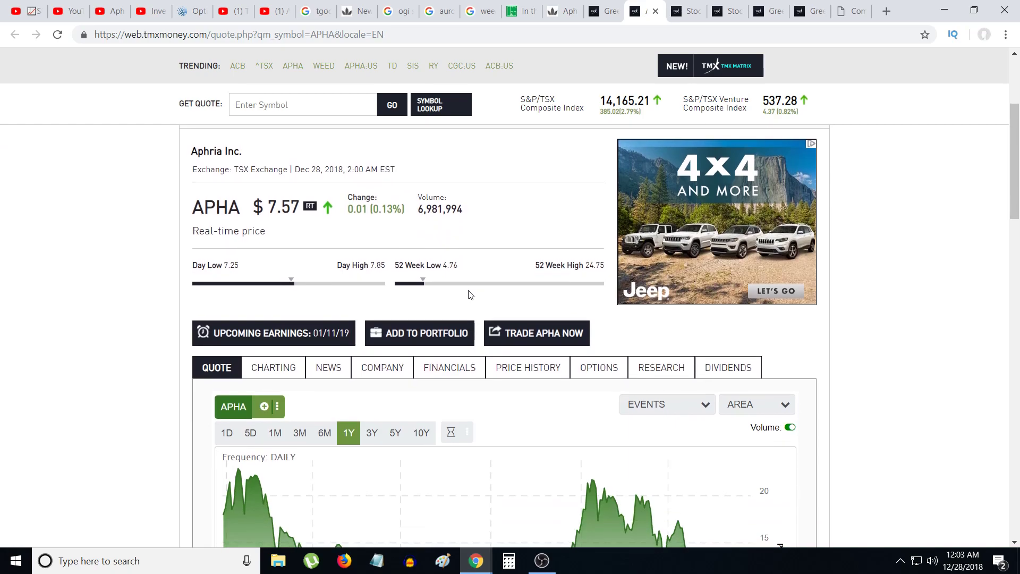
scroll("down", 3)
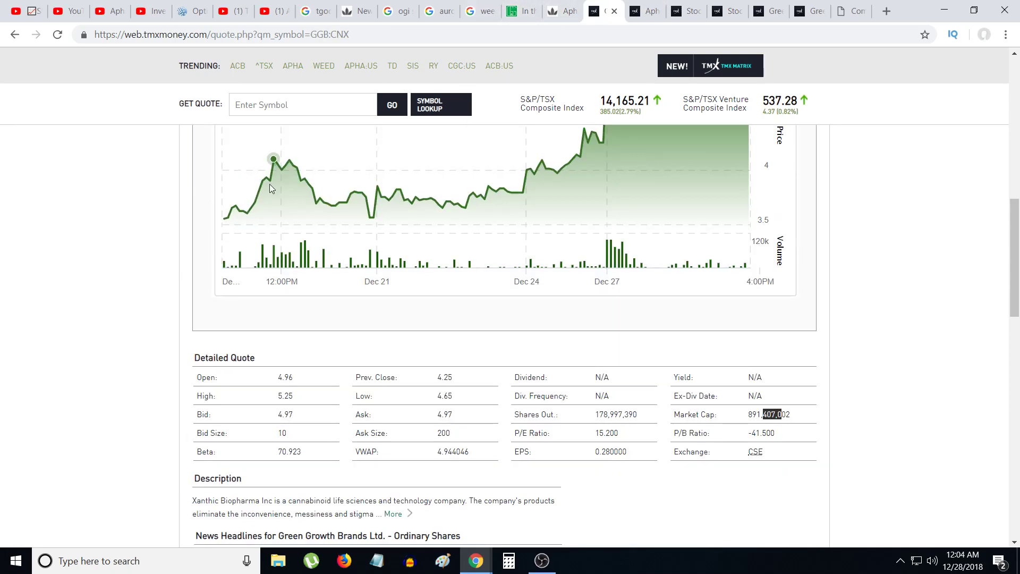
mouse_move(44, 499)
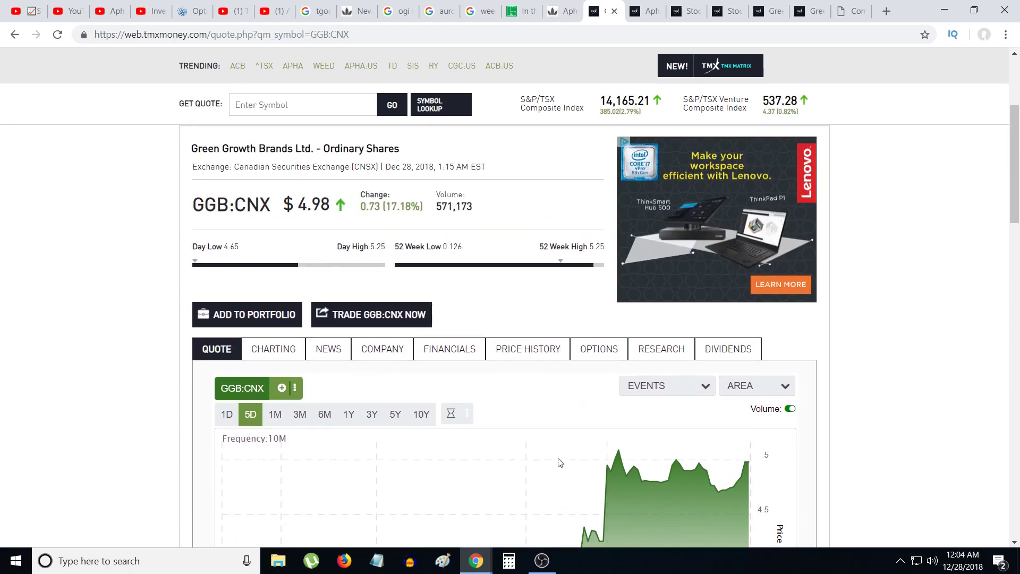
- Scroll the GGB:CNX detailed quote to the 891,407,002 market cap figure
scroll("down", 3)
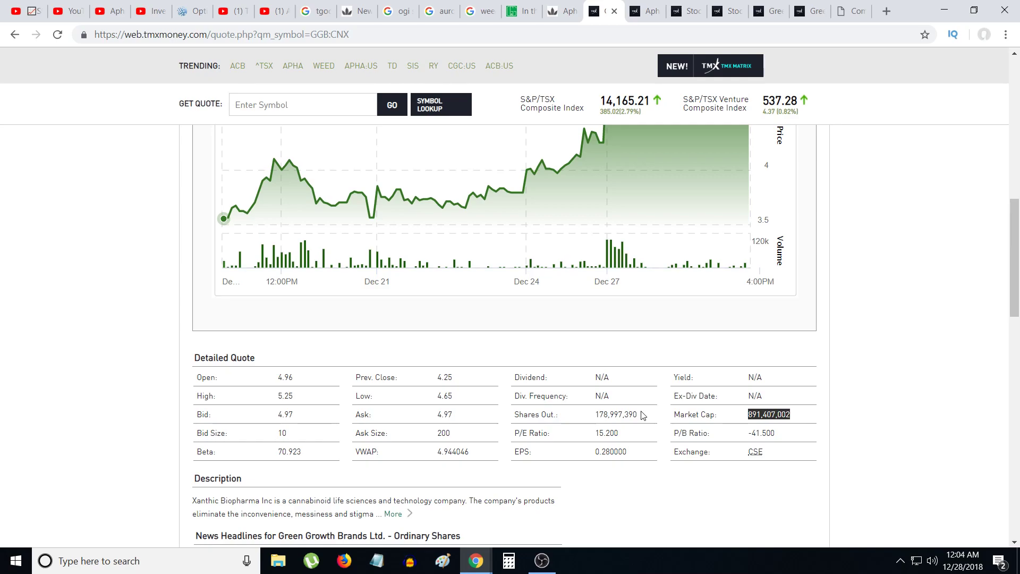
mouse_move(565, 436)
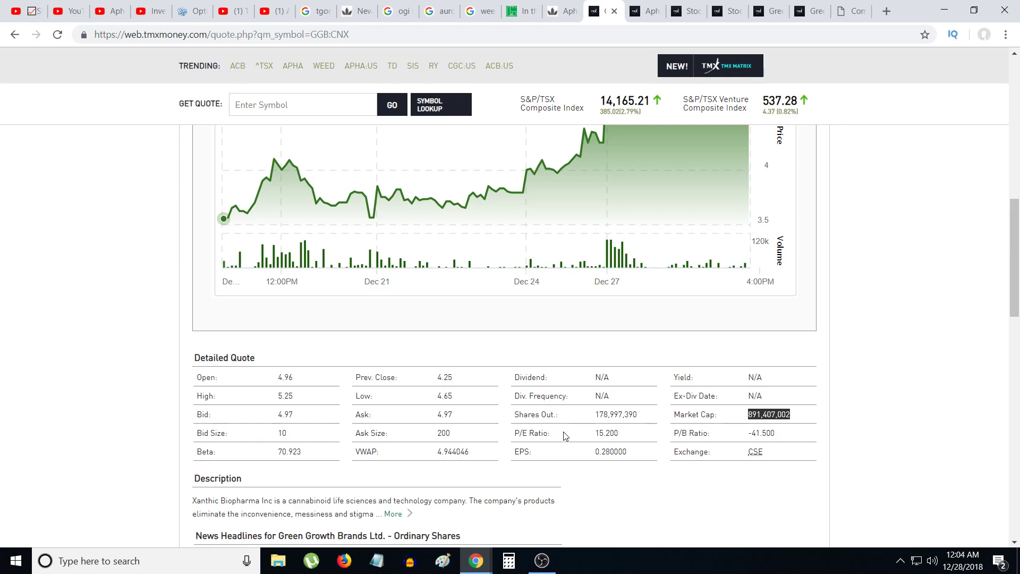
mouse_move(513, 452)
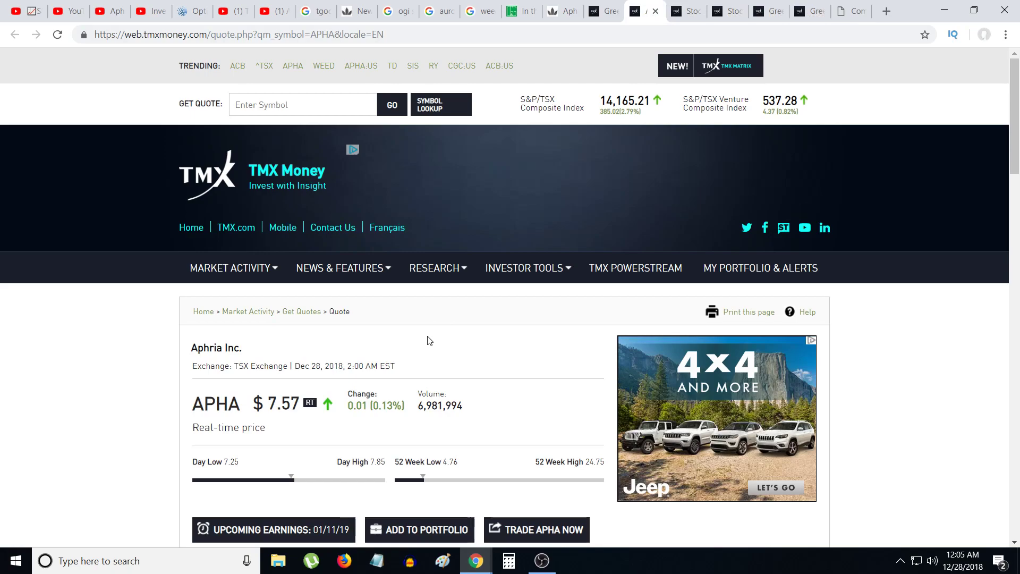
mouse_move(524, 179)
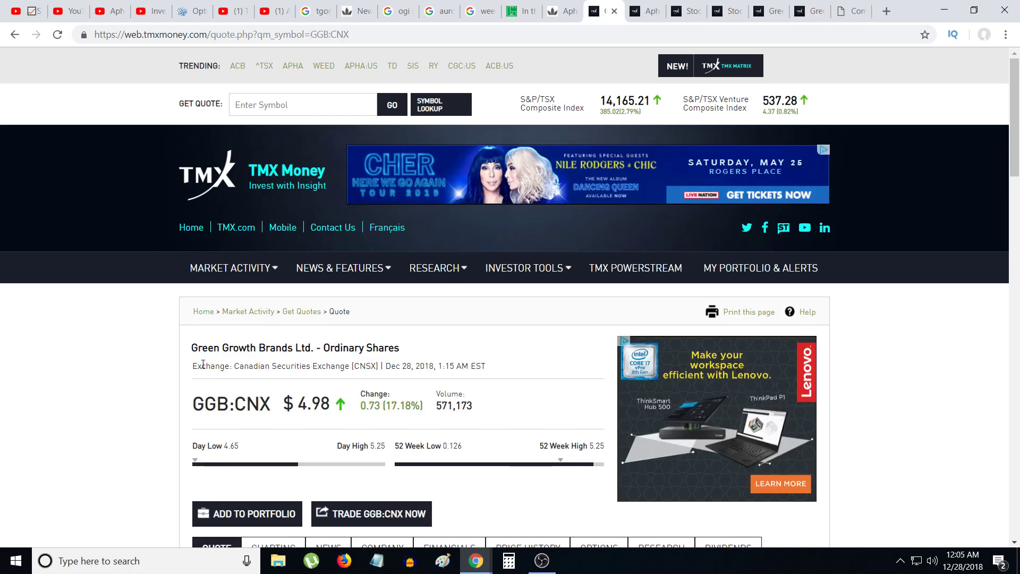
mouse_move(317, 392)
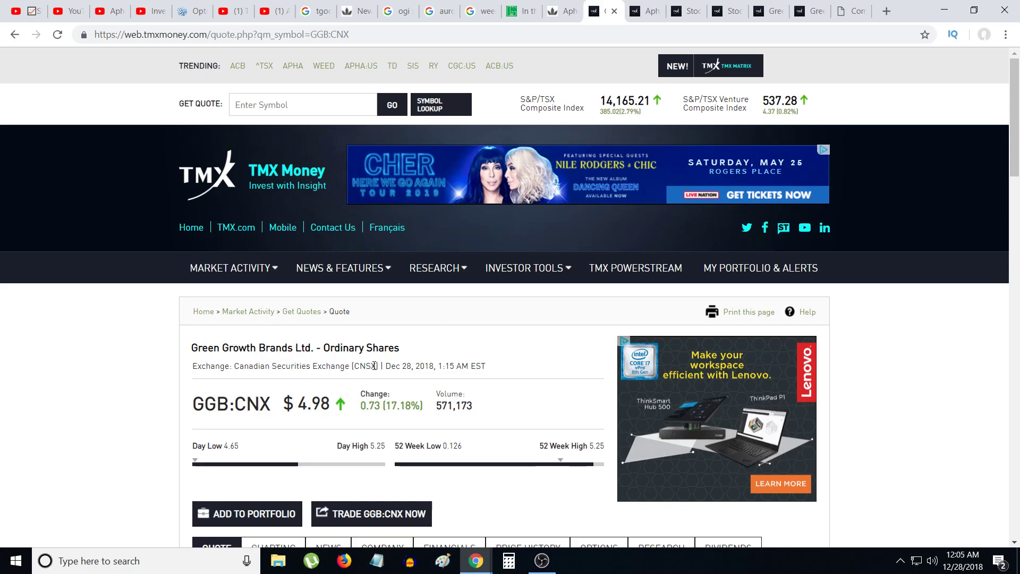
mouse_move(365, 379)
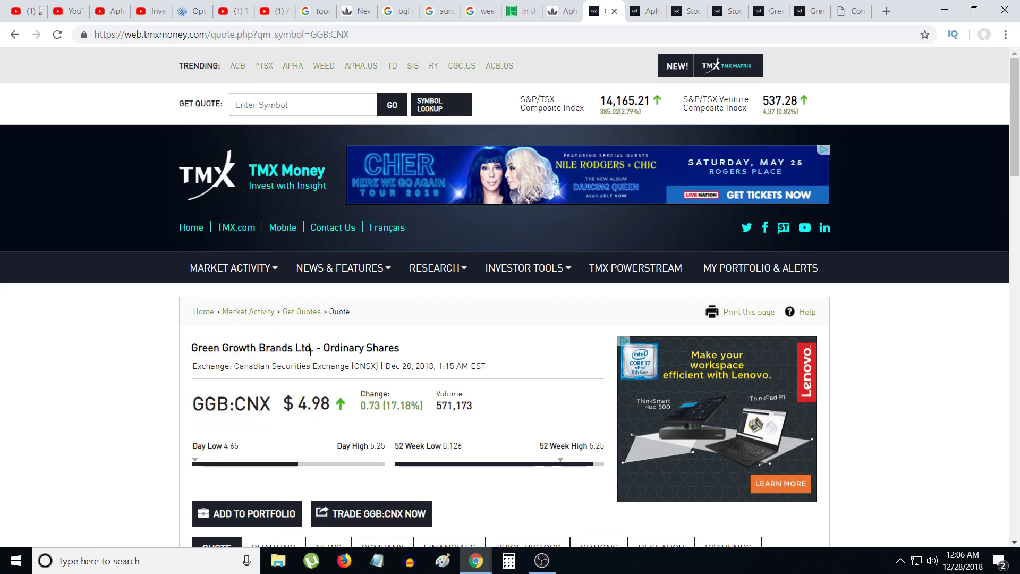
scroll("down", 3)
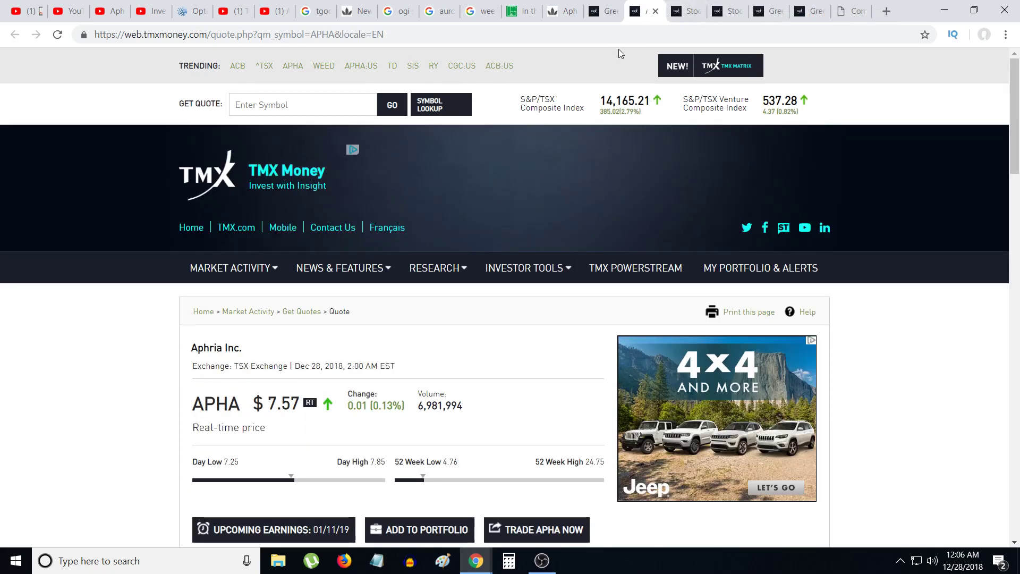
left_click(342, 267)
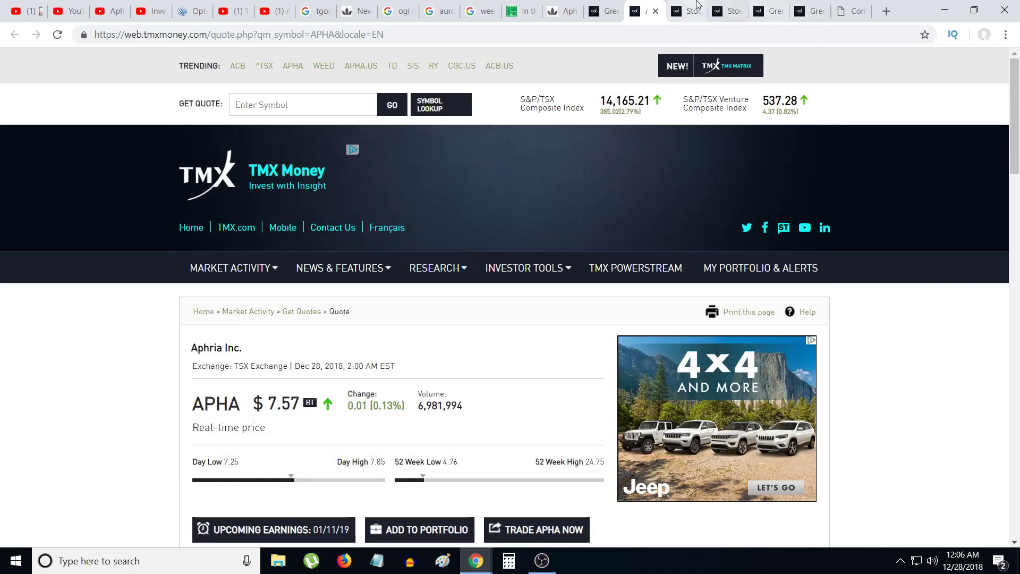
scroll("down", 3)
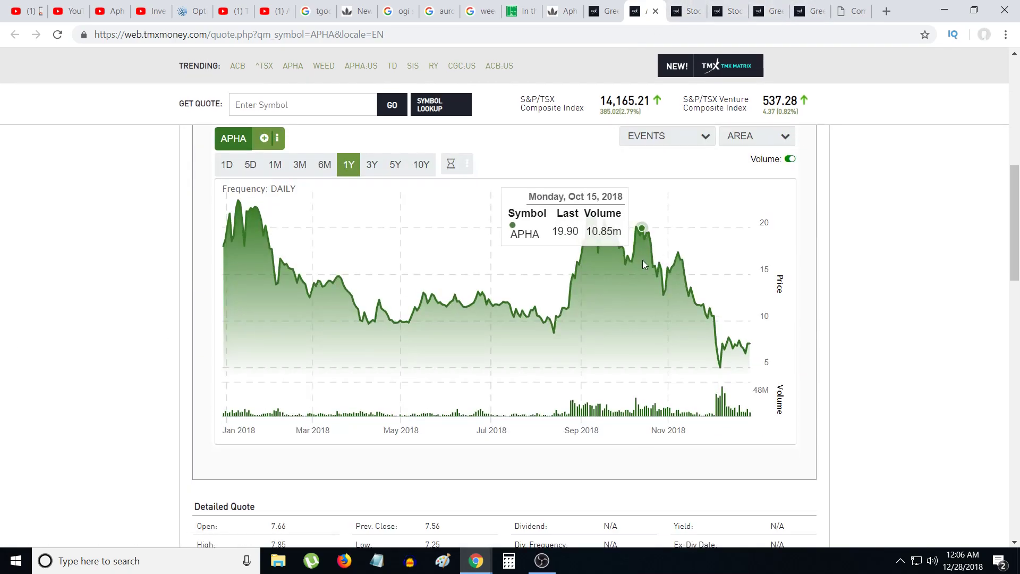
scroll("down", 3)
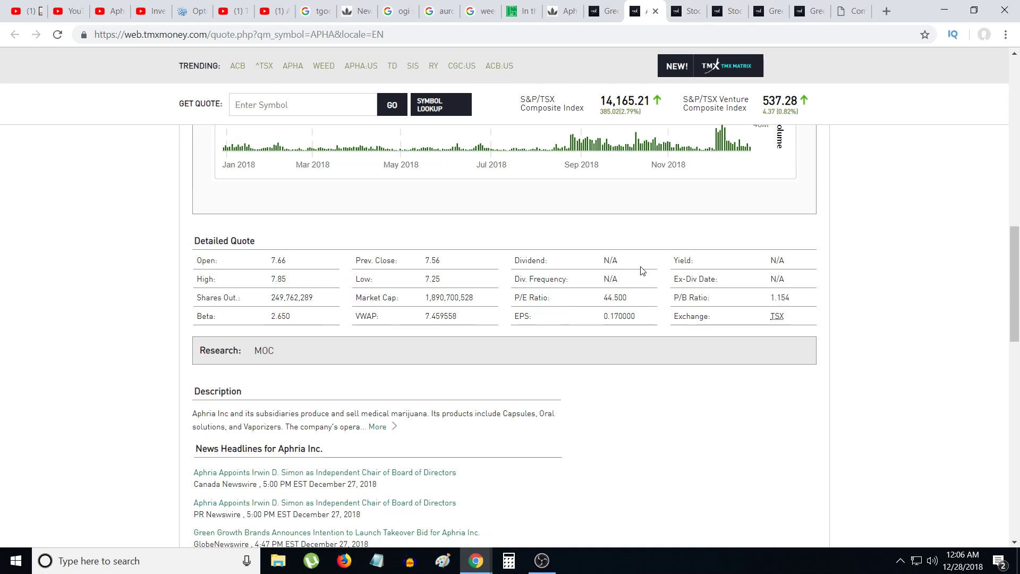
mouse_move(715, 5)
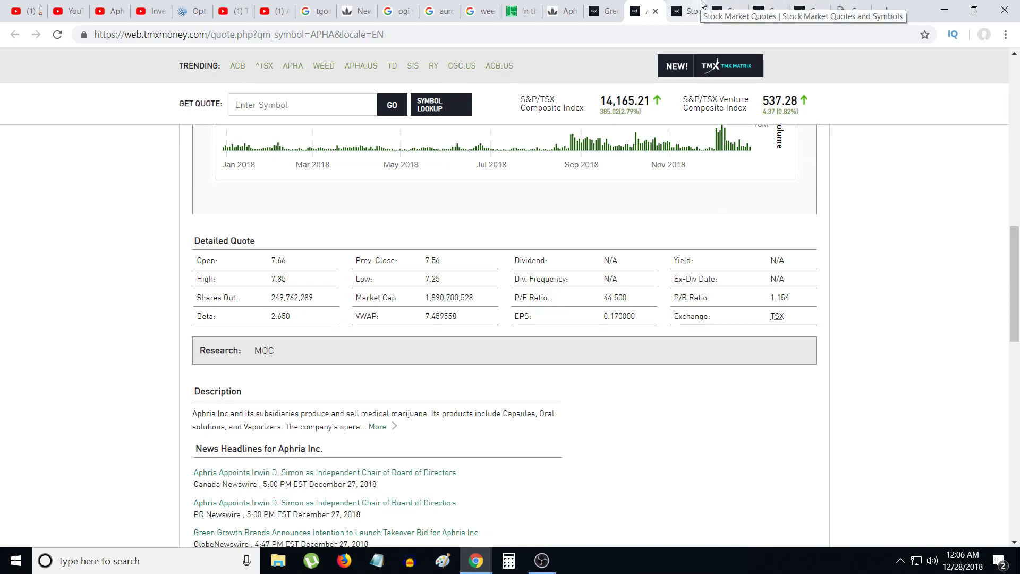
- Switch to the Green Growth Brands company profile and select text in its description
left_click(337, 533)
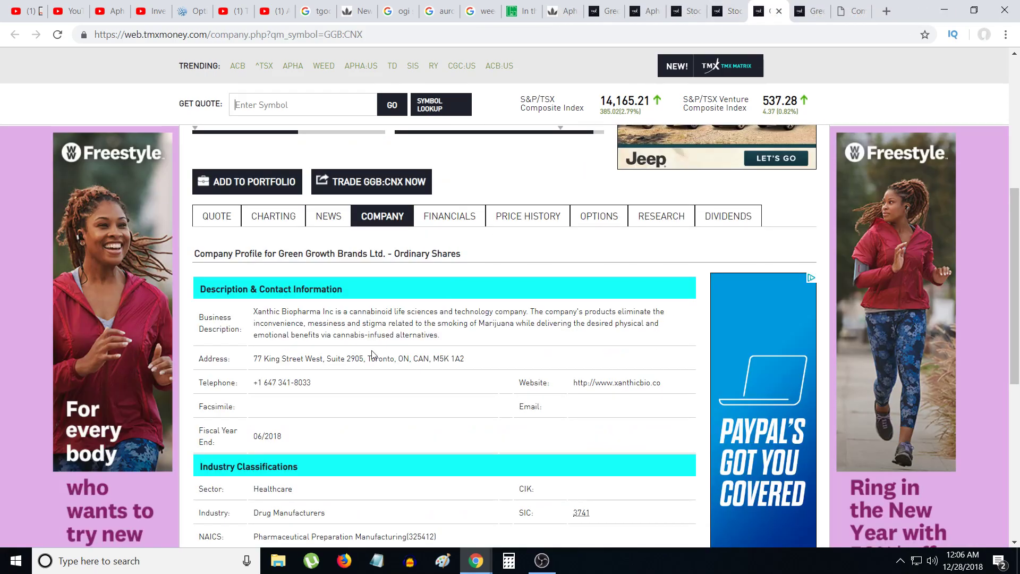
left_click_drag(263, 311, 410, 311)
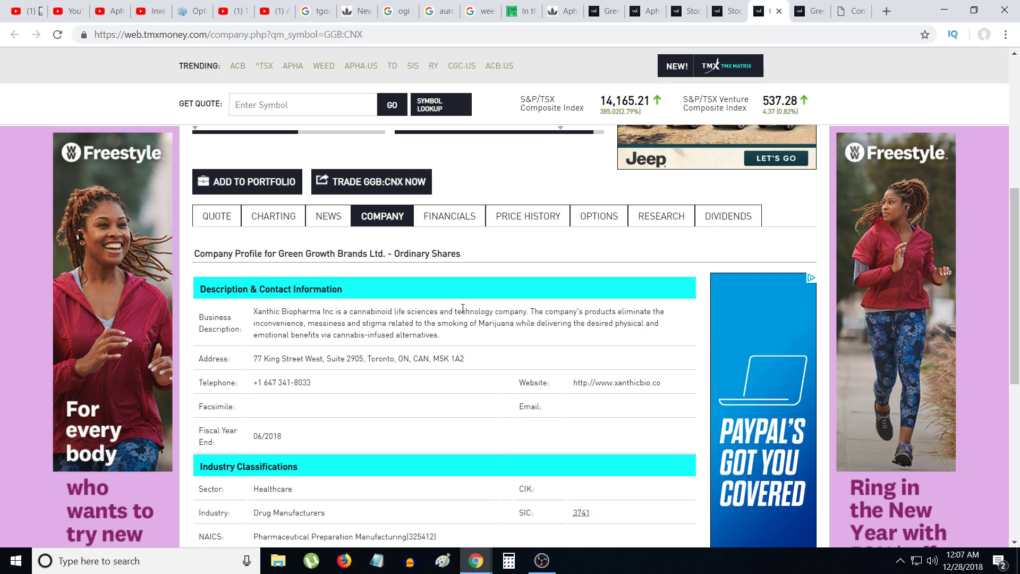
mouse_move(453, 252)
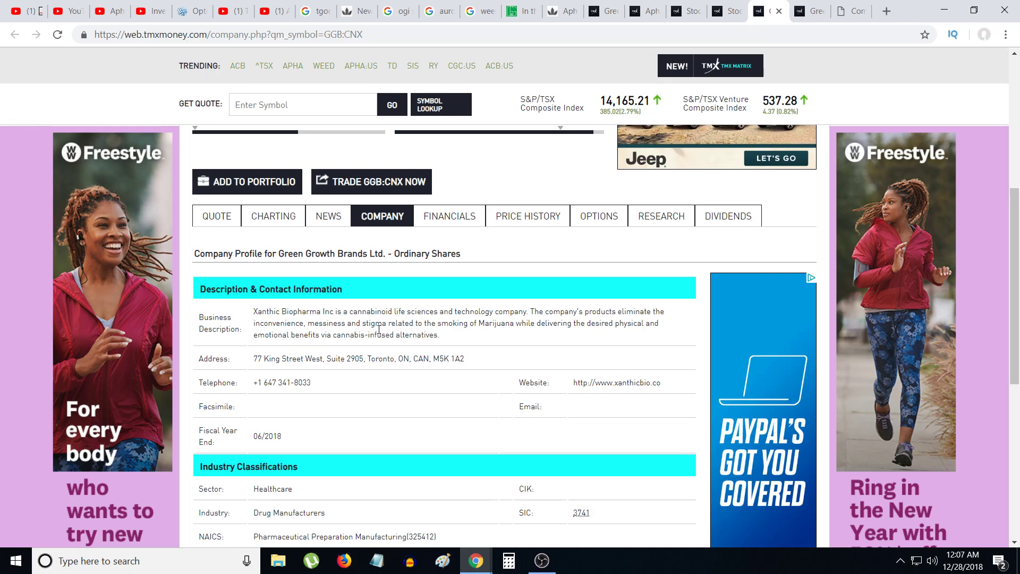
mouse_move(480, 357)
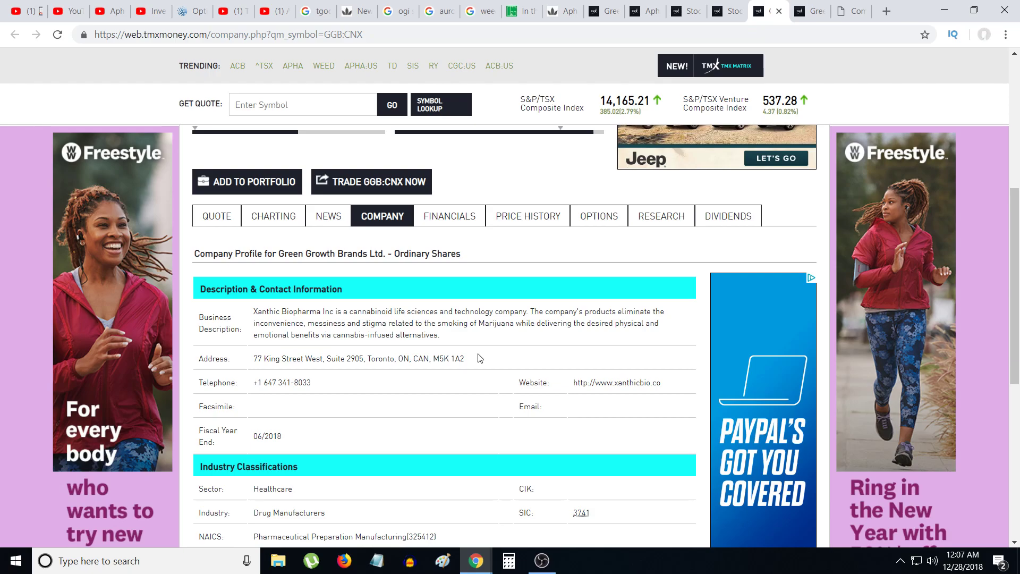
mouse_move(509, 344)
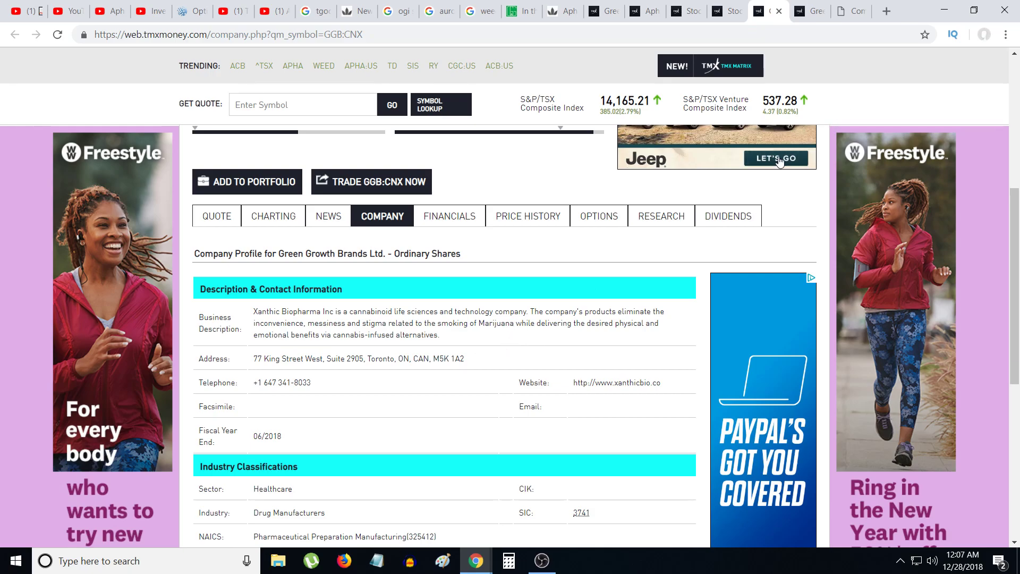
mouse_move(602, 342)
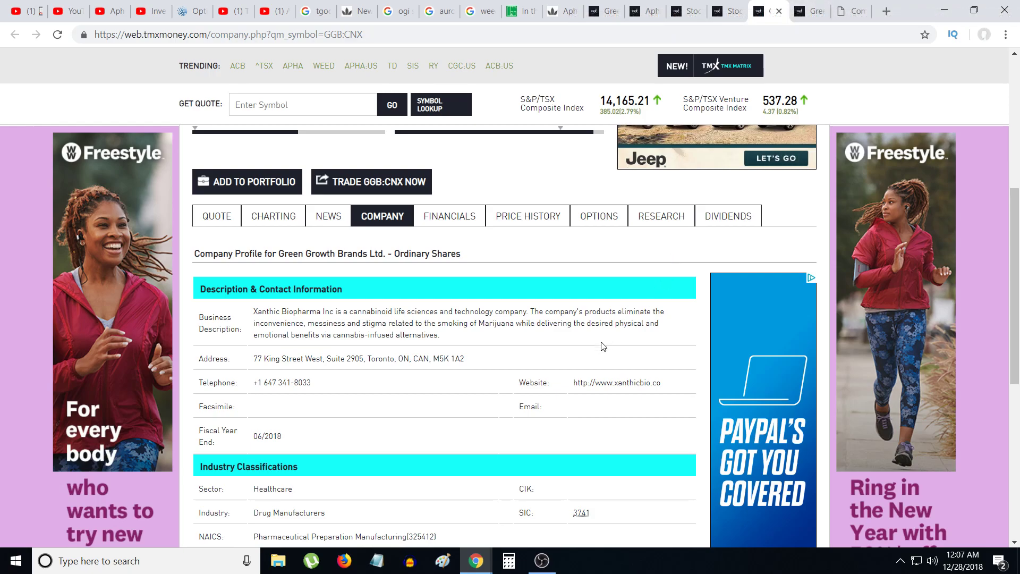
mouse_move(708, 76)
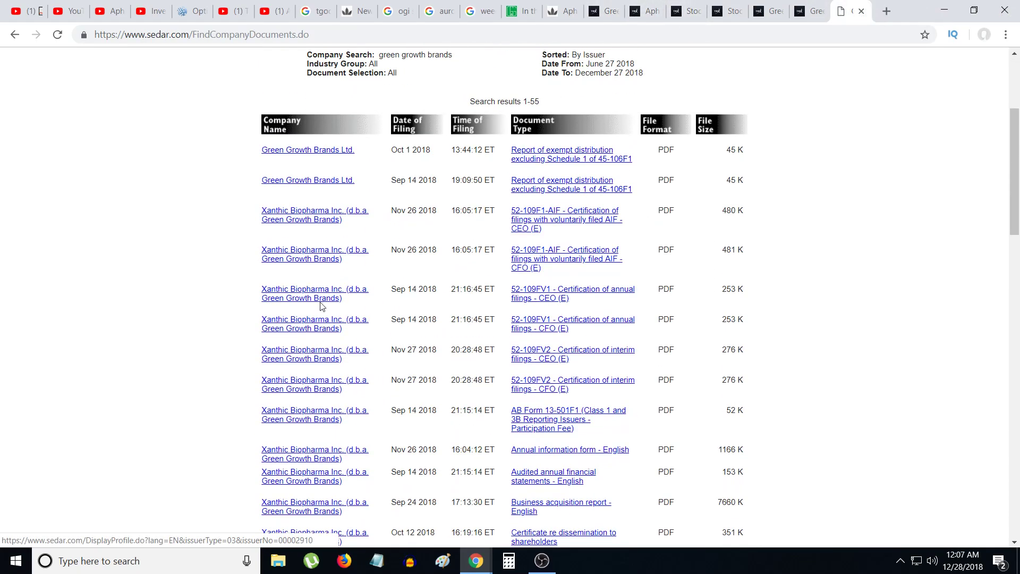
mouse_move(278, 356)
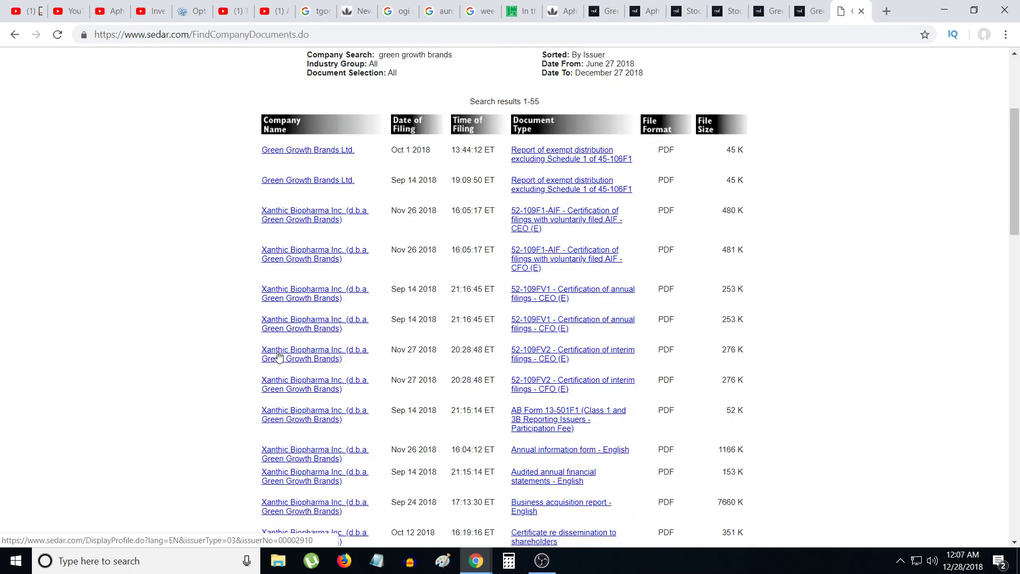
- Scroll through the 55 Green Growth Brands filings on SEDAR and back to the top
scroll("down", 3)
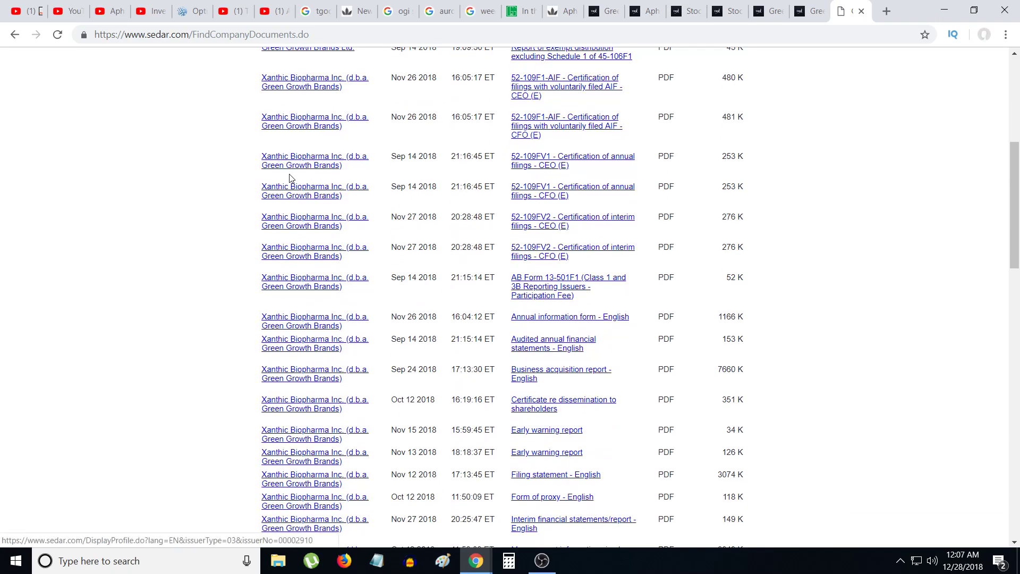
scroll("up", 3)
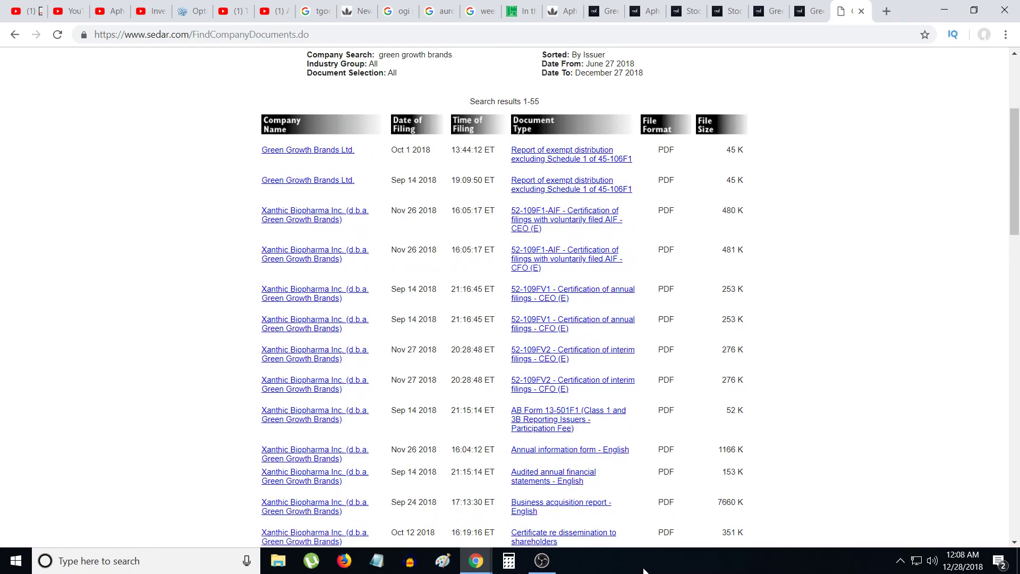
mouse_move(674, 522)
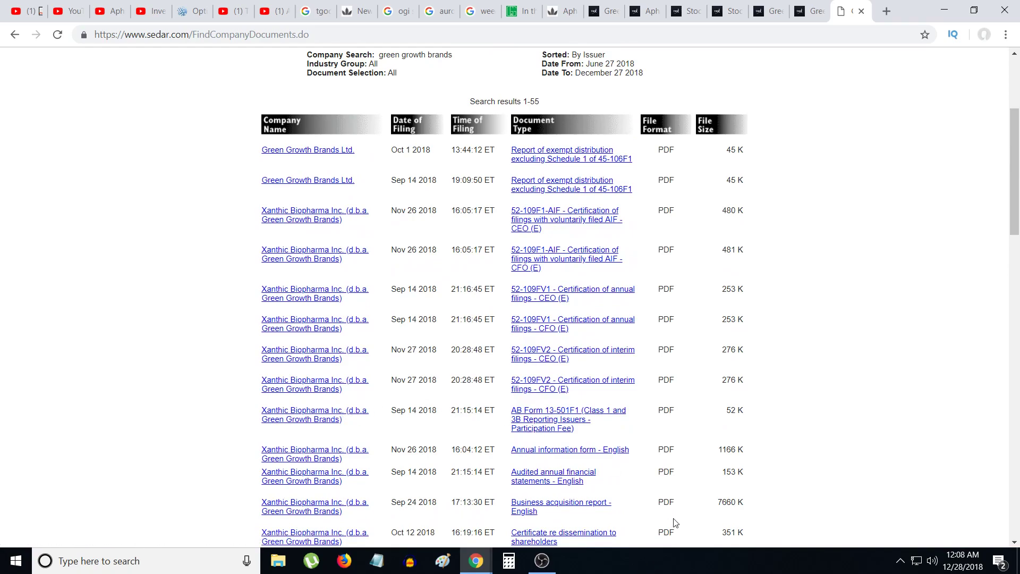
mouse_move(649, 538)
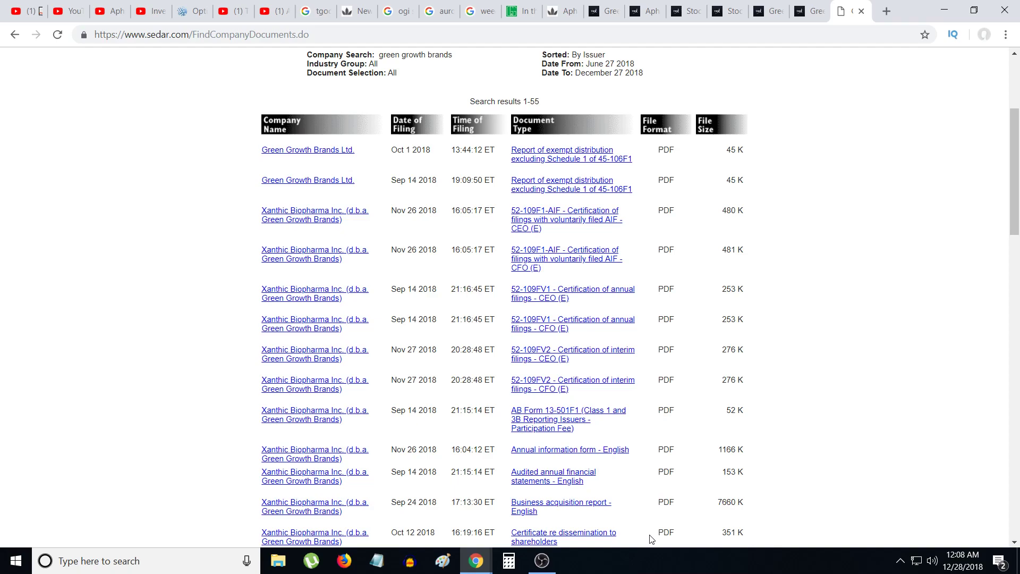
left_click(541, 560)
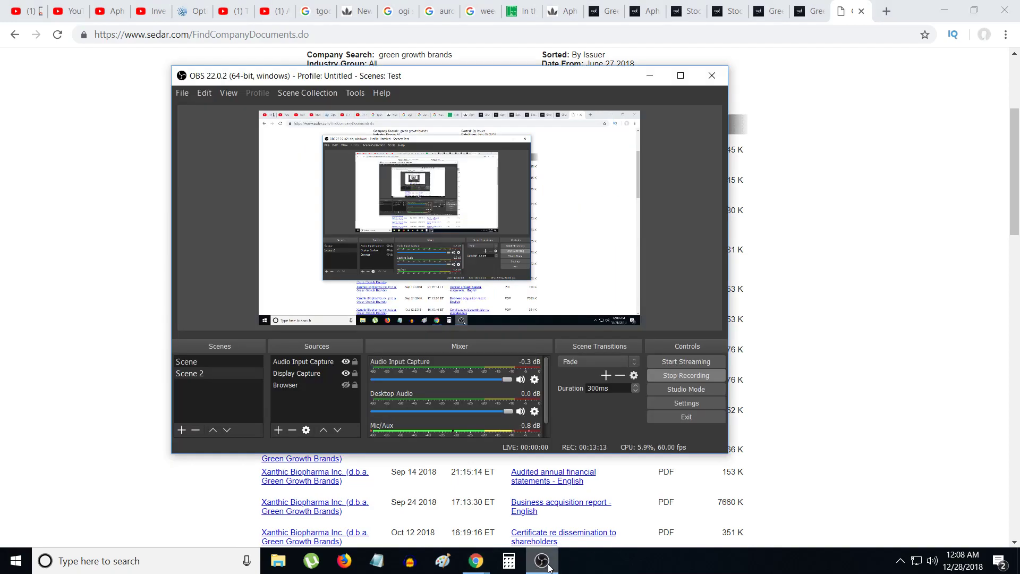